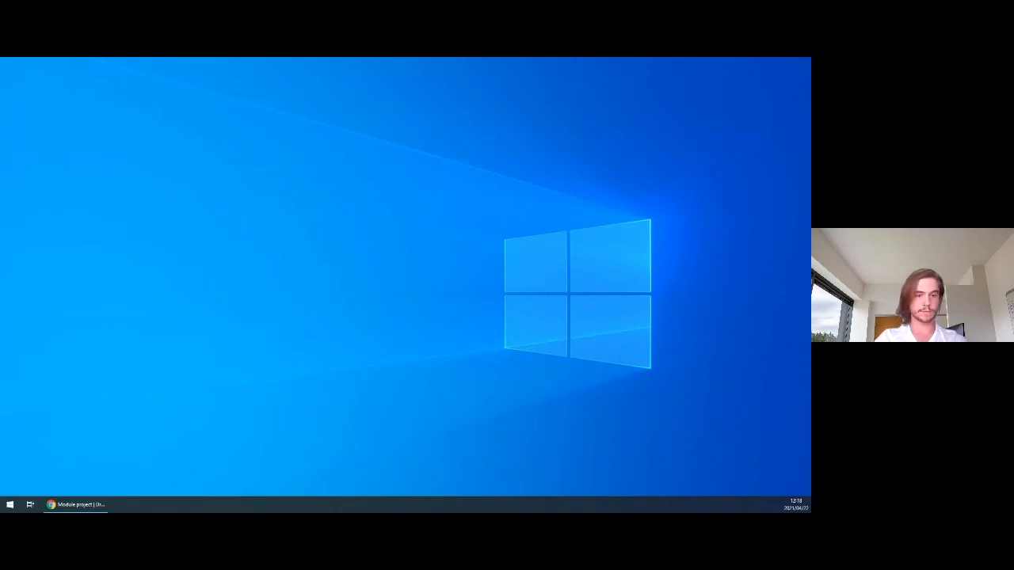
Review the Drupal.org module listing of 47,027 modules, then return to the Umami homepage
{"action": "left_click", "coordinate": [75, 504]}
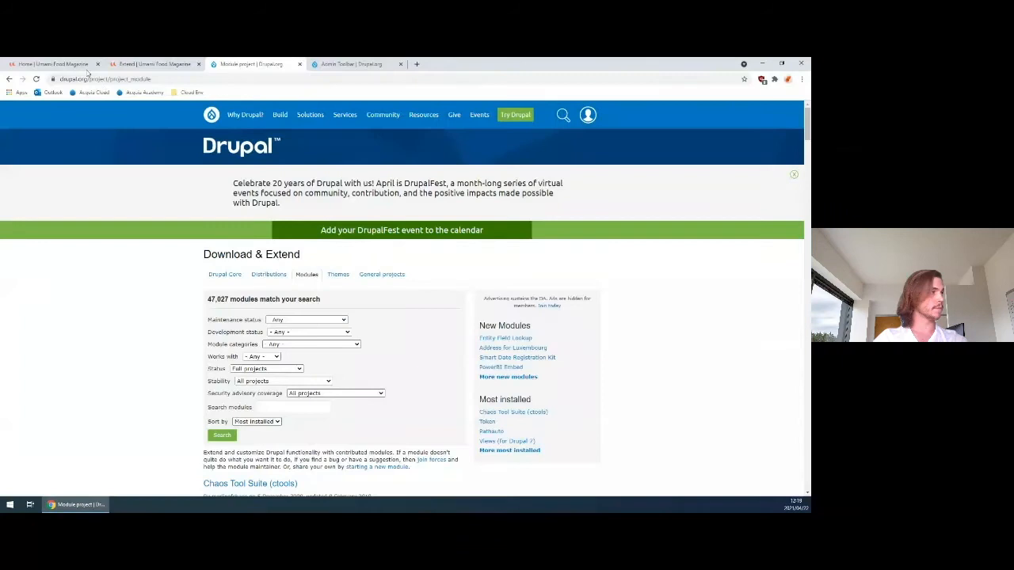
{"action": "mouse_move", "coordinate": [56, 63]}
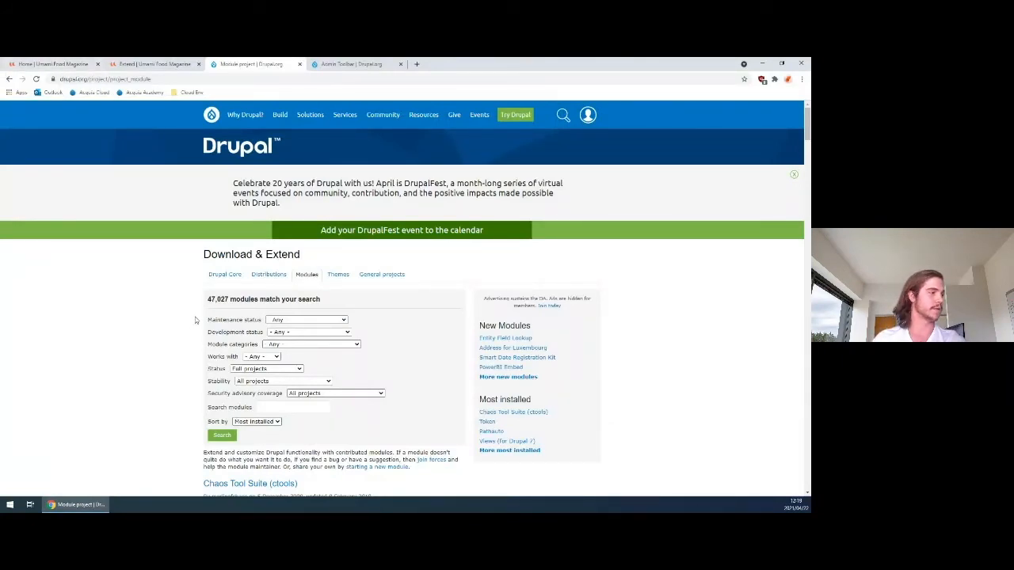
{"action": "double_click", "coordinate": [218, 299]}
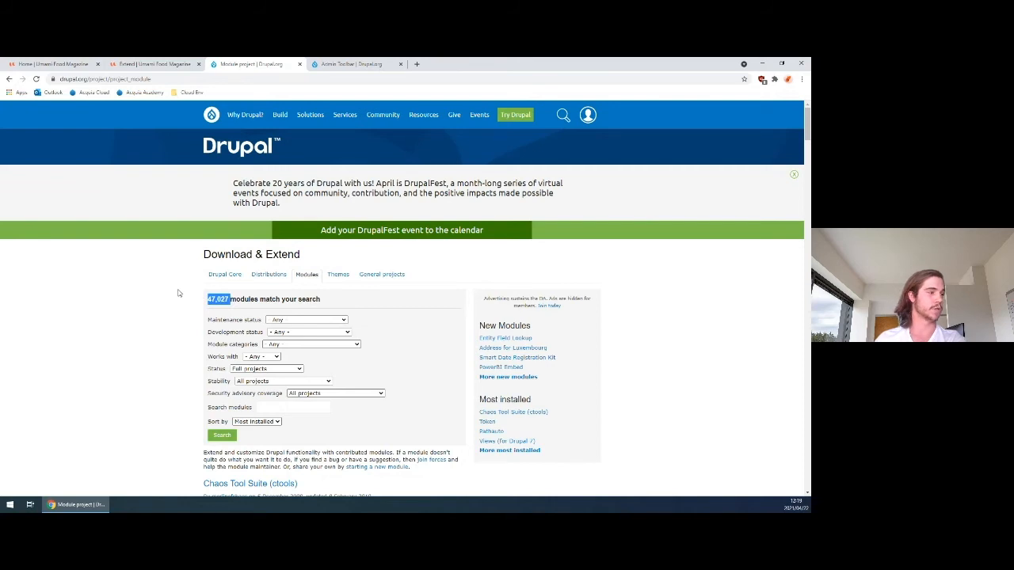
{"action": "scroll", "scroll_direction": "down", "scroll_amount": 3}
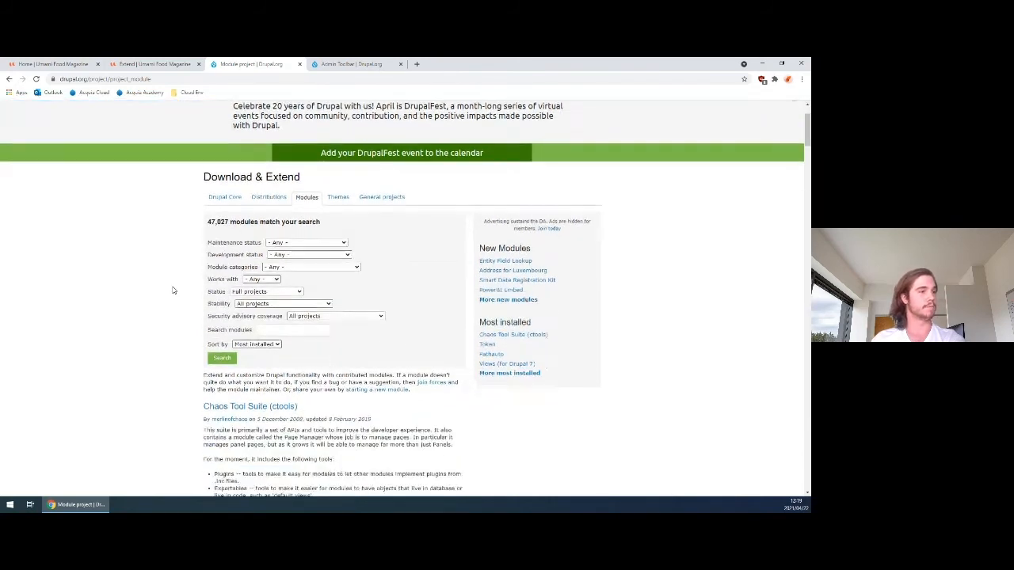
{"action": "scroll", "scroll_direction": "down", "scroll_amount": 3}
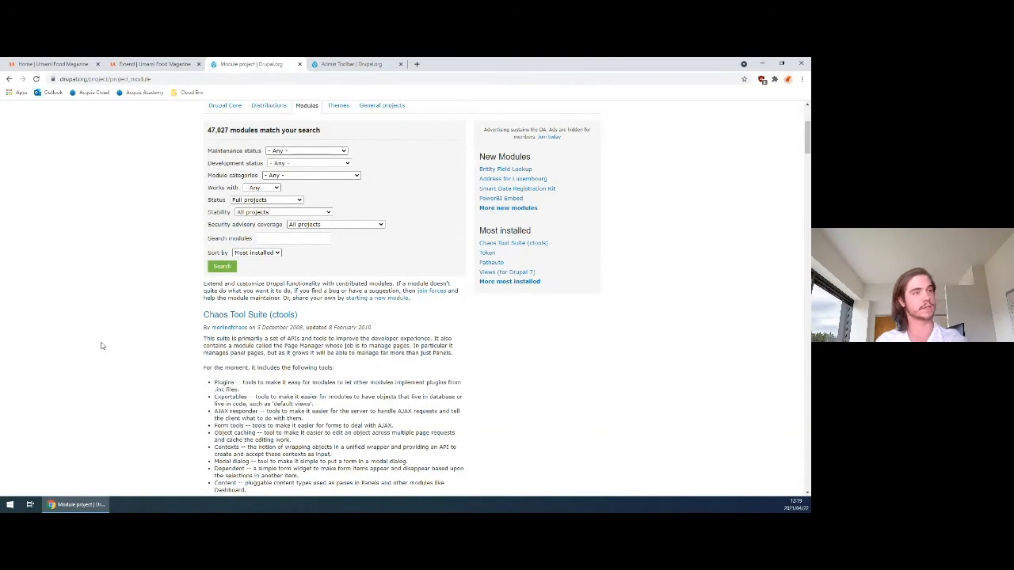
{"action": "scroll", "scroll_direction": "up", "scroll_amount": 3}
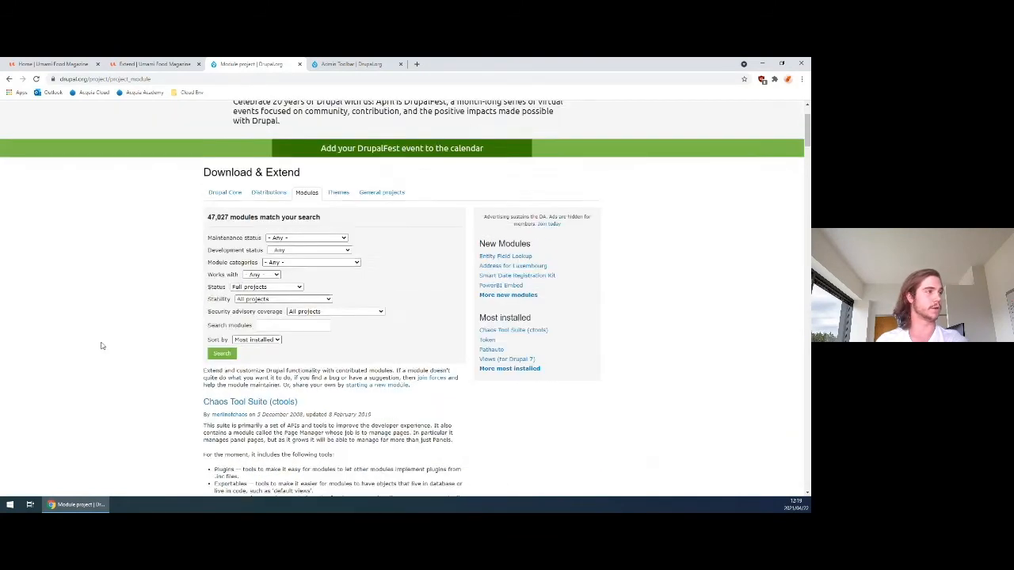
{"action": "scroll", "scroll_direction": "up", "scroll_amount": 3}
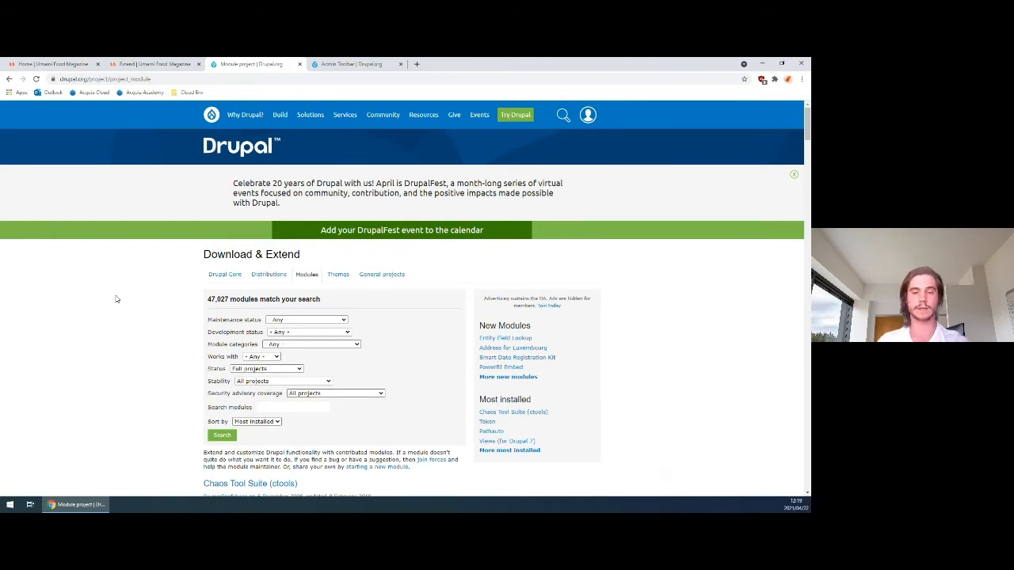
{"action": "left_click", "coordinate": [52, 63]}
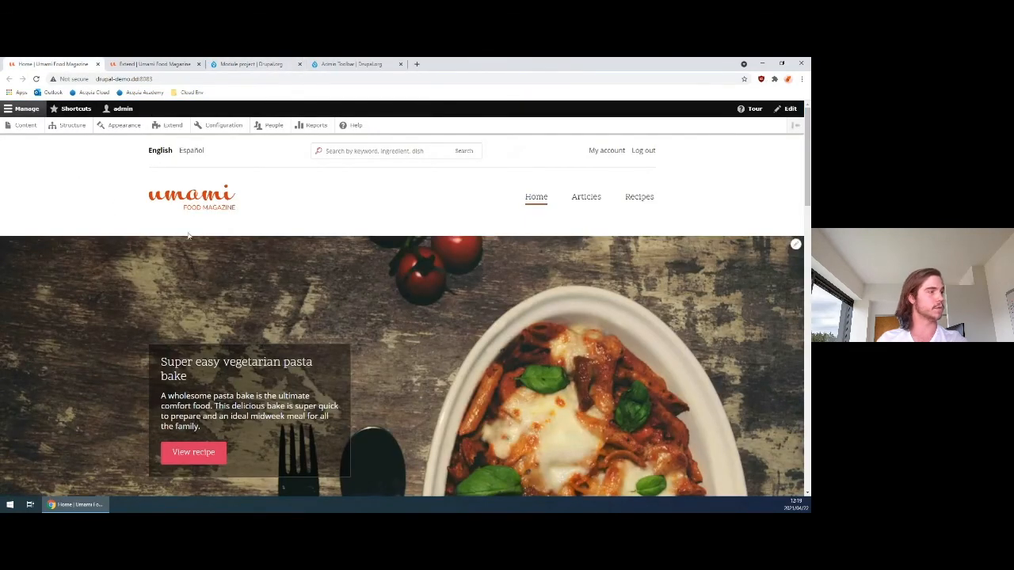
{"action": "mouse_move", "coordinate": [87, 234]}
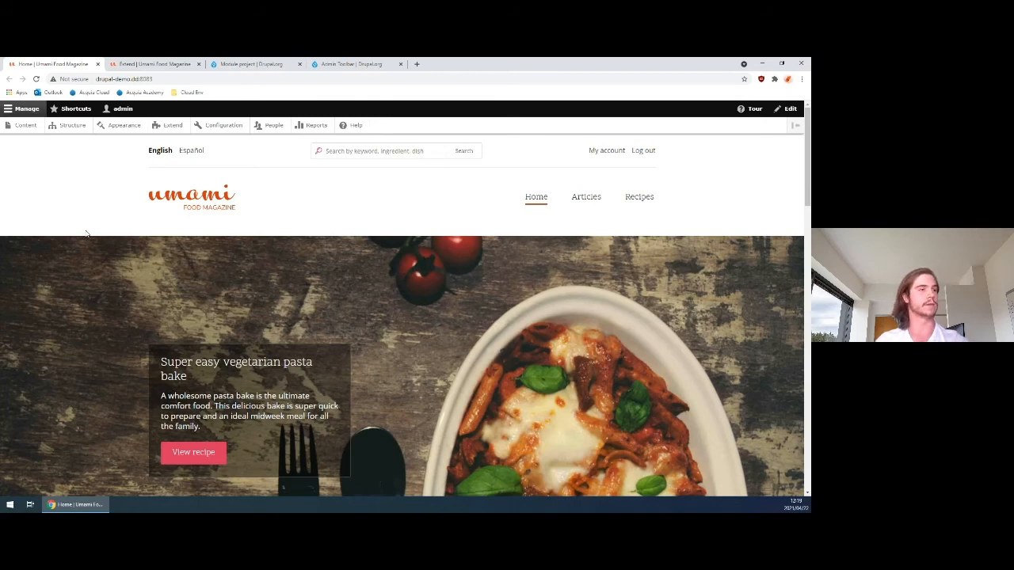
{"action": "scroll", "scroll_direction": "down", "scroll_amount": 3}
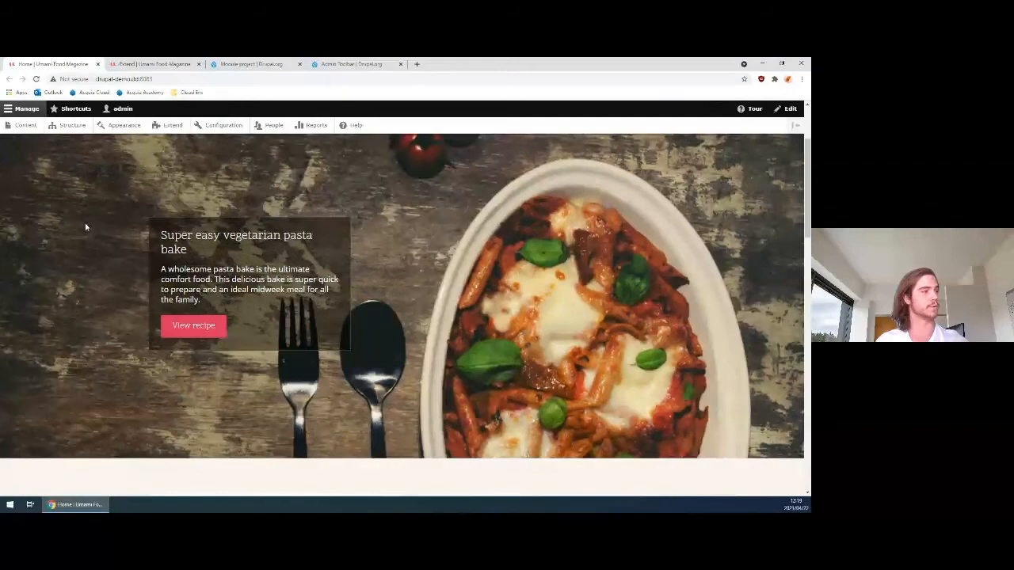
{"action": "scroll", "scroll_direction": "down", "scroll_amount": 3}
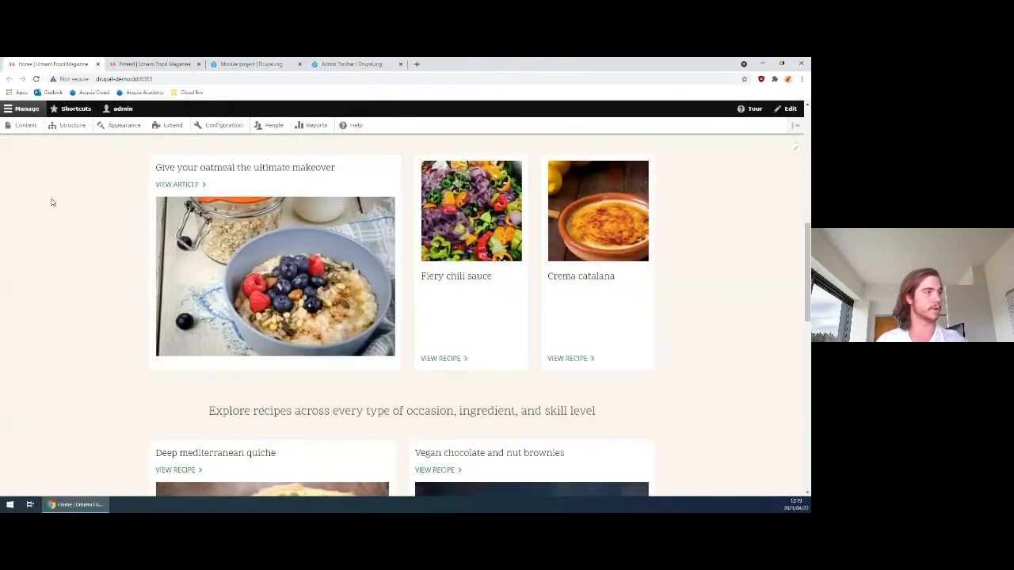
{"action": "scroll", "scroll_direction": "down", "scroll_amount": 3}
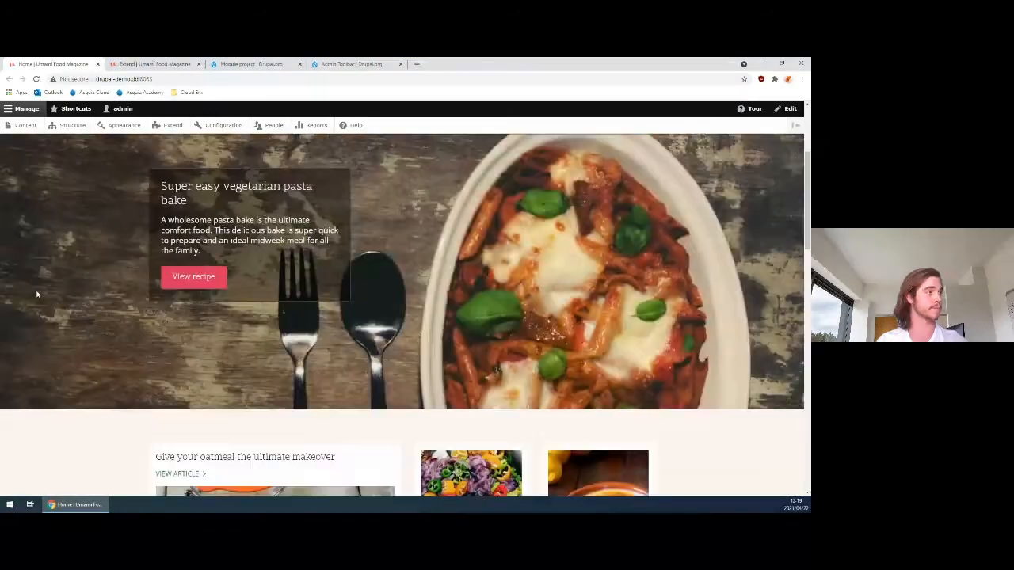
{"action": "scroll", "scroll_direction": "up", "scroll_amount": 3}
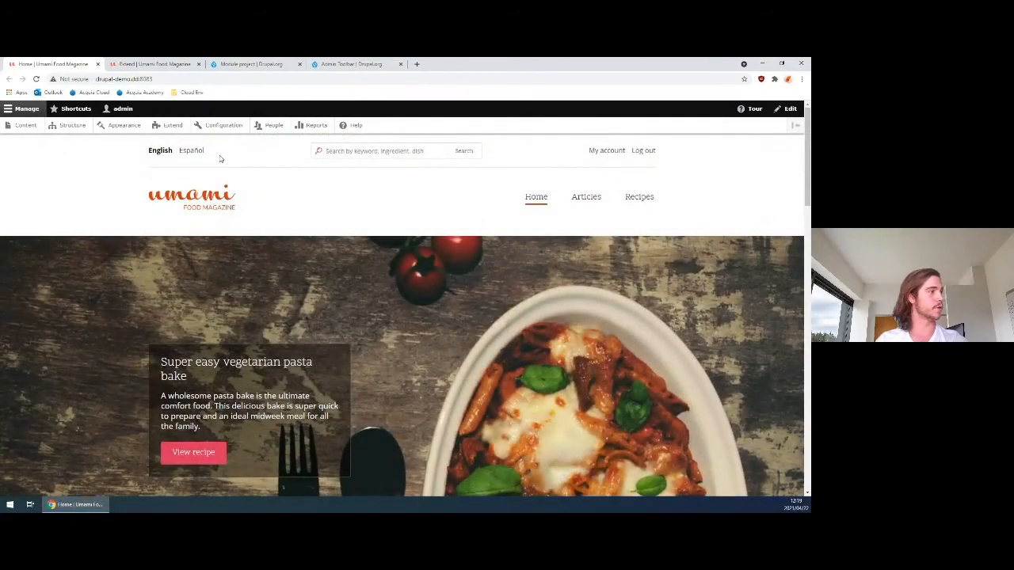
{"action": "left_click", "coordinate": [173, 125]}
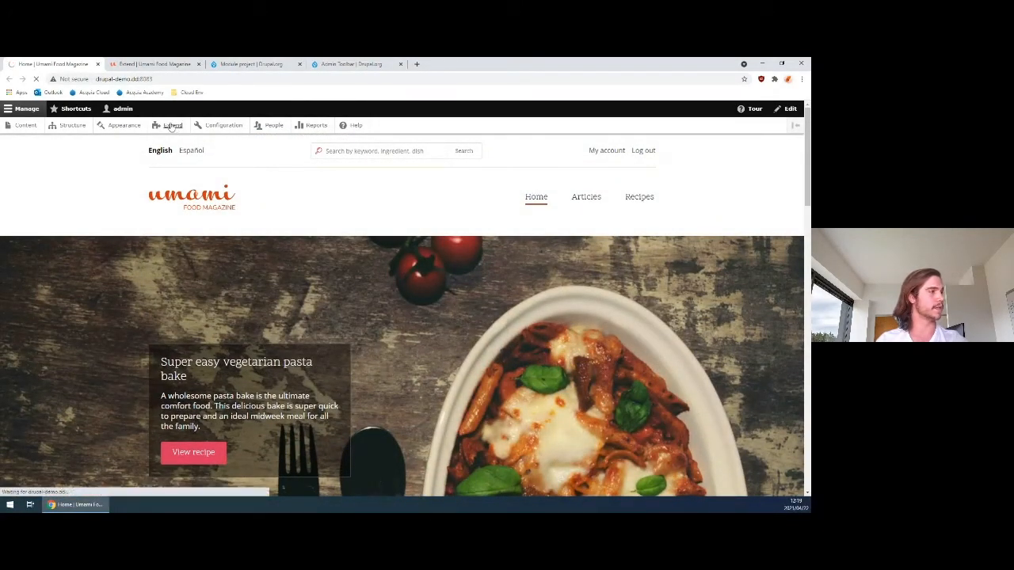
Go to Install new module and select the 'Install from a URL' field
{"action": "left_click", "coordinate": [173, 125]}
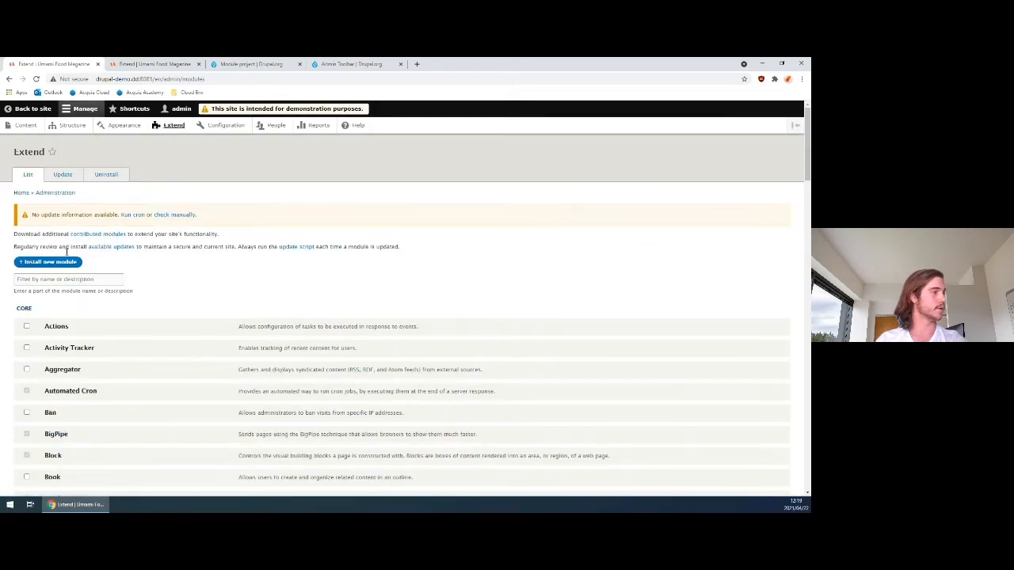
{"action": "left_click", "coordinate": [47, 261]}
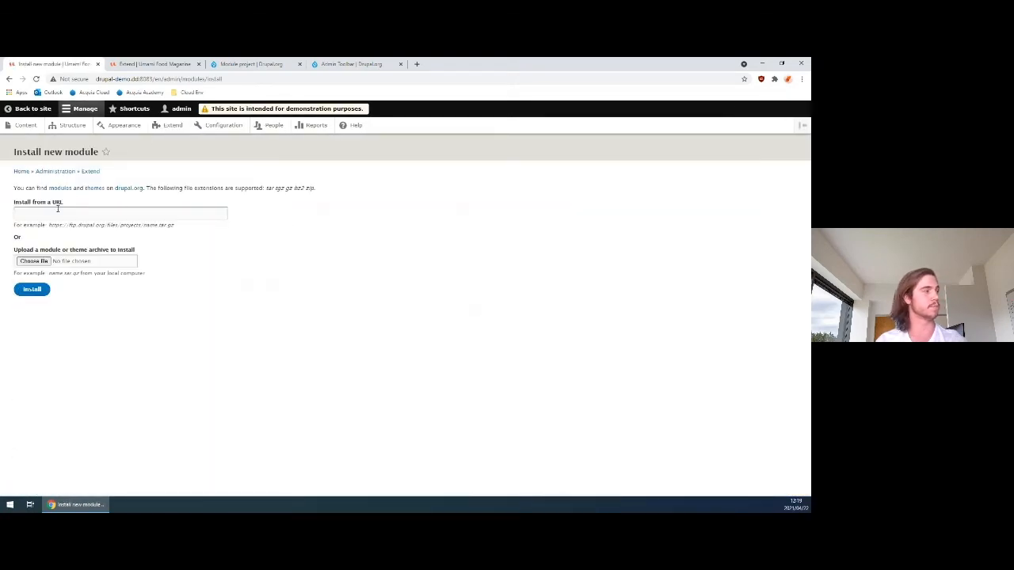
{"action": "left_click", "coordinate": [119, 214]}
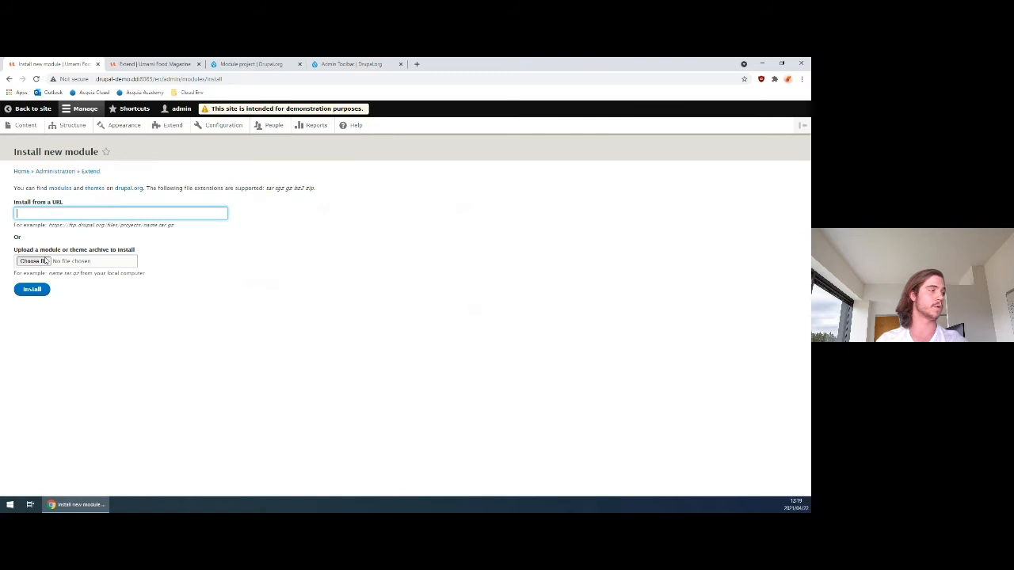
{"action": "mouse_move", "coordinate": [391, 199]}
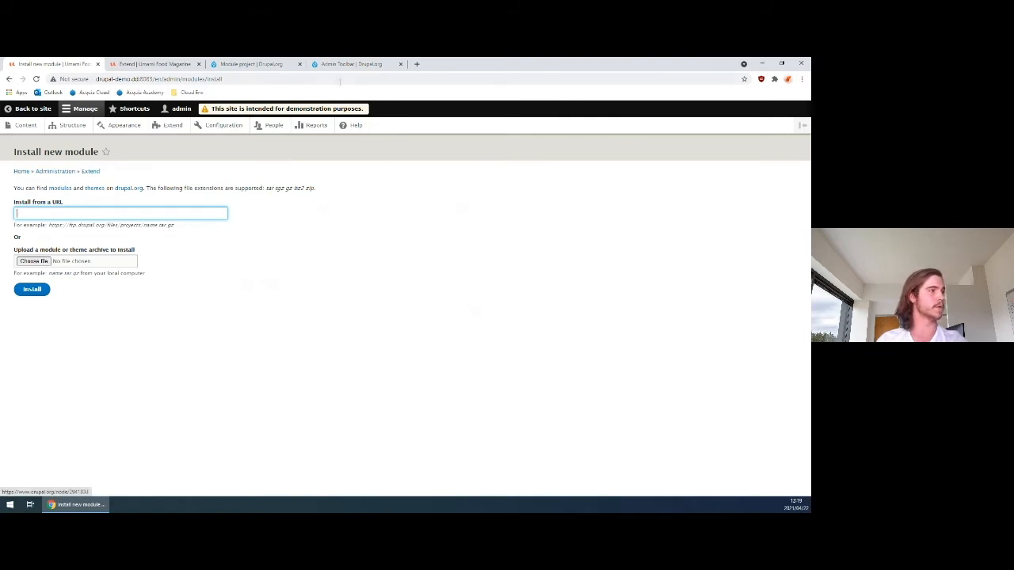
Browse the Admin Toolbar project page down to copy the recommended release download link
{"action": "left_click", "coordinate": [356, 64]}
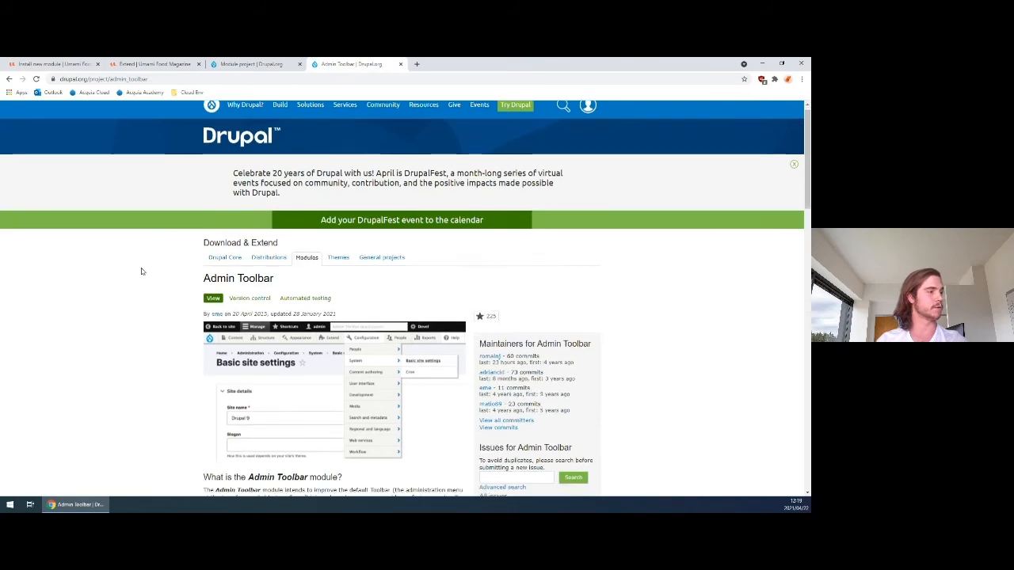
{"action": "scroll", "scroll_direction": "down", "scroll_amount": 3}
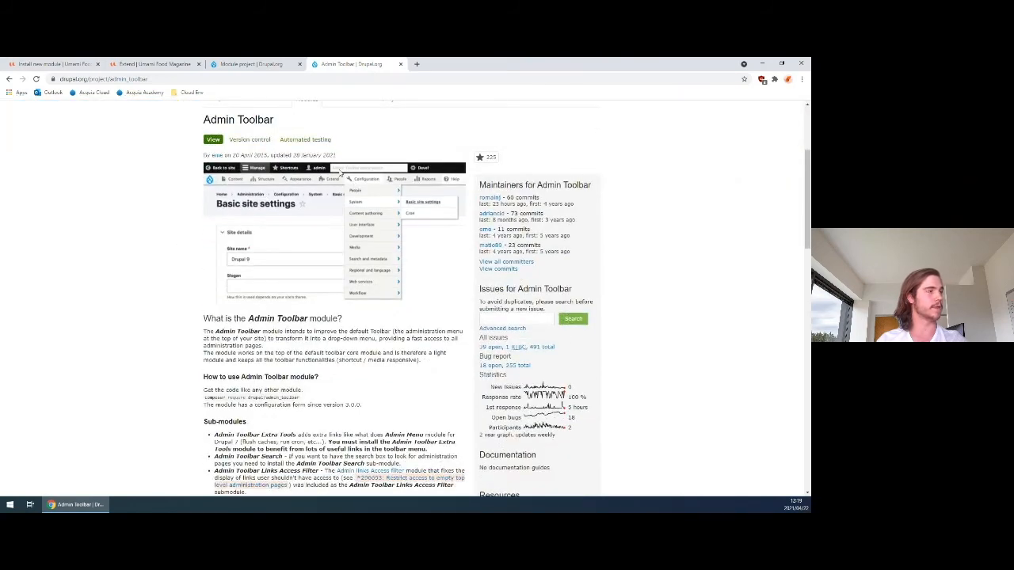
{"action": "scroll", "scroll_direction": "down", "scroll_amount": 3}
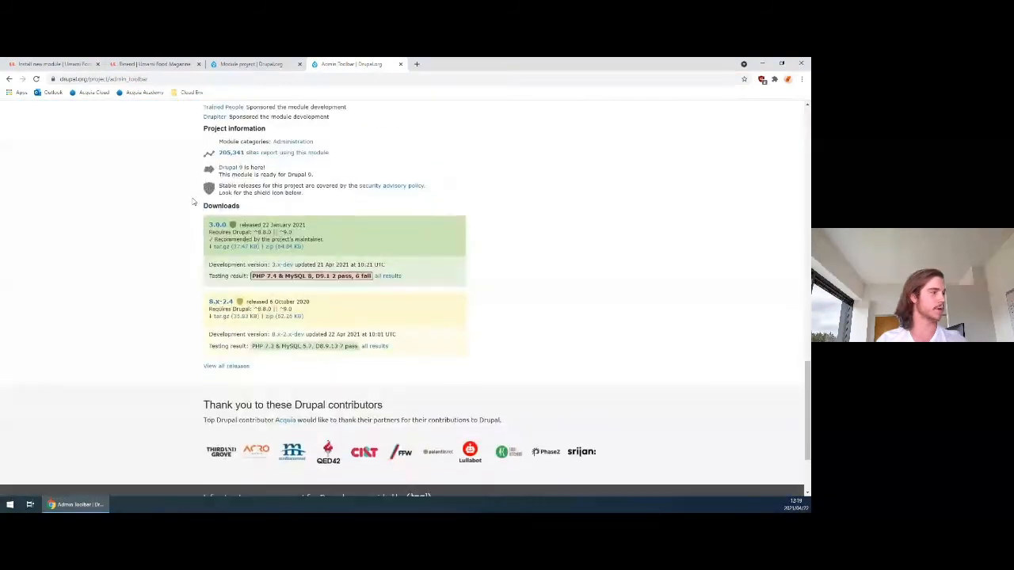
{"action": "right_click", "coordinate": [217, 246]}
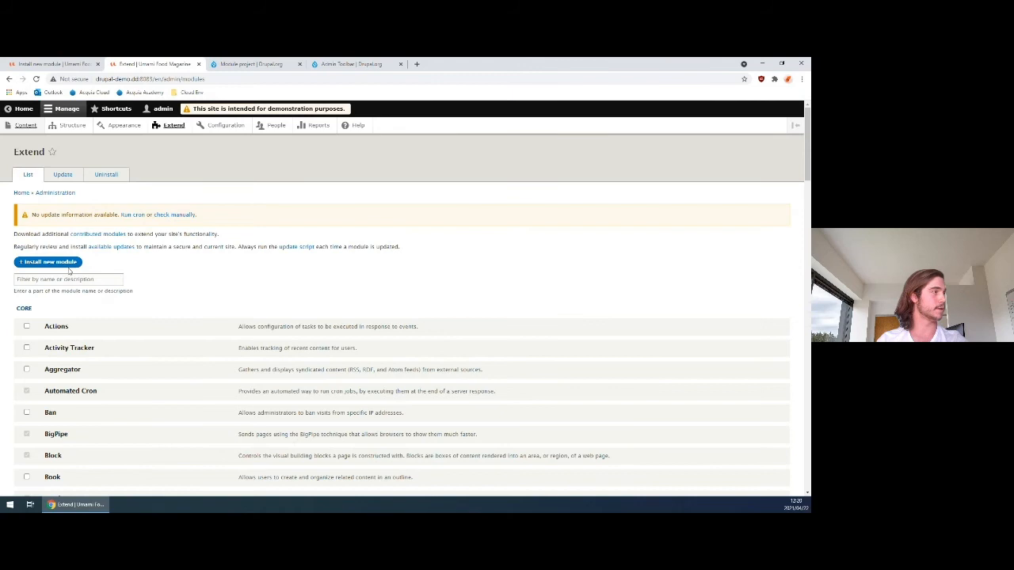
Install admin_toolbar-3.0.0.tar.gz from its ftp.drupal.org URL
{"action": "left_click", "coordinate": [47, 261]}
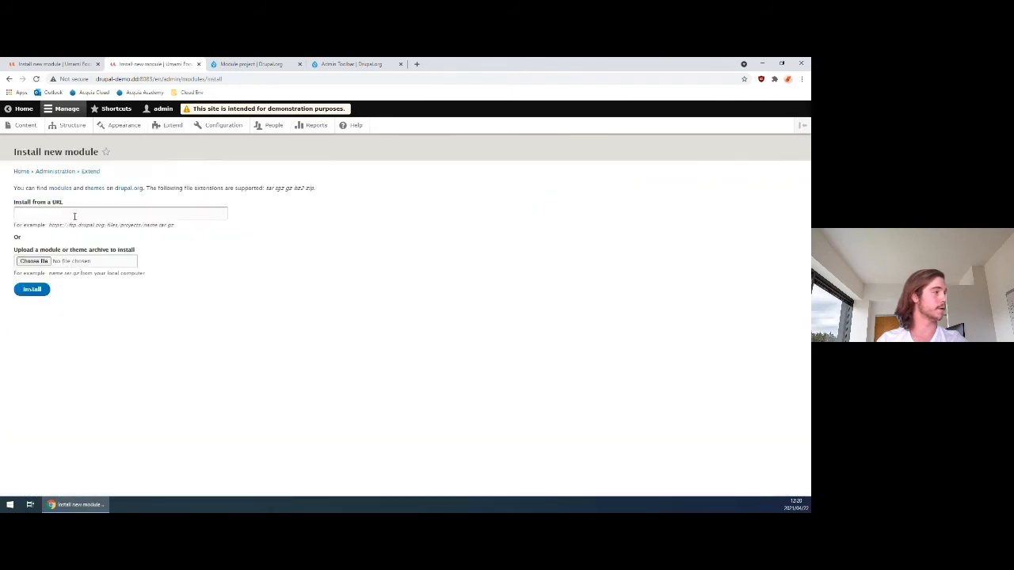
{"action": "type", "text": "https://ftp.drupal.org/files/projects/admin_toolbar-3.0.0.tar.gz"}
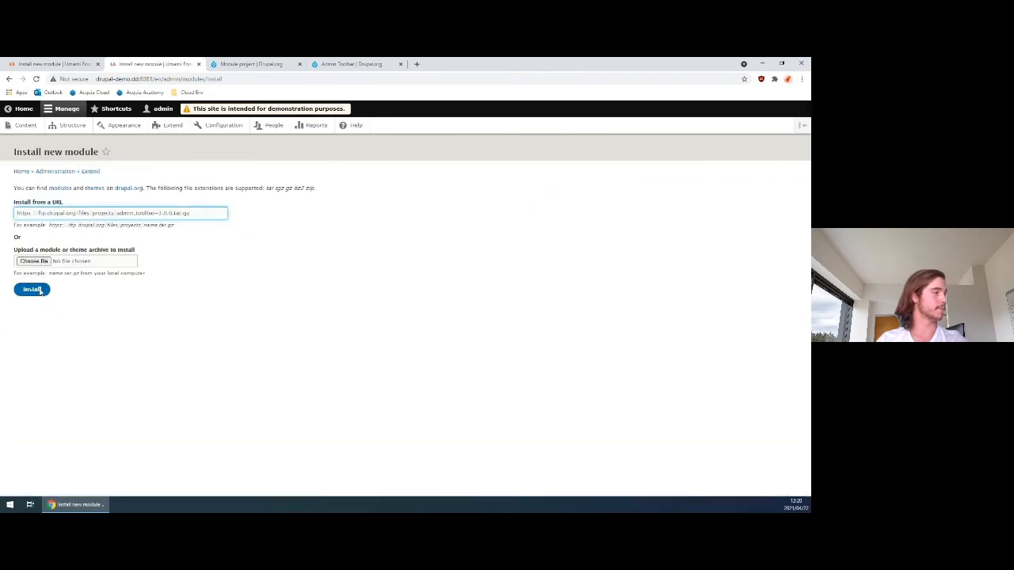
{"action": "left_click", "coordinate": [32, 290]}
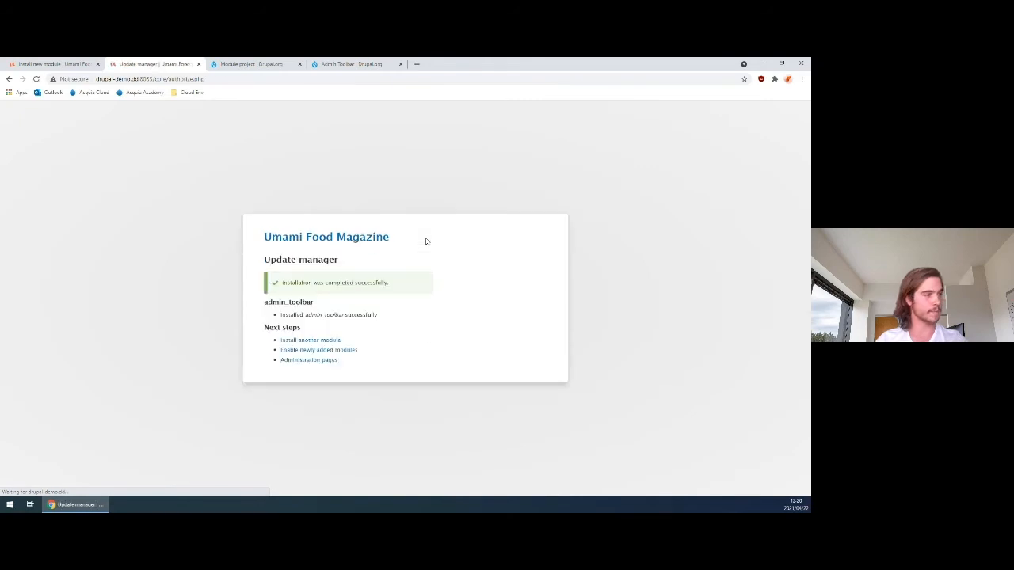
{"action": "mouse_move", "coordinate": [361, 301]}
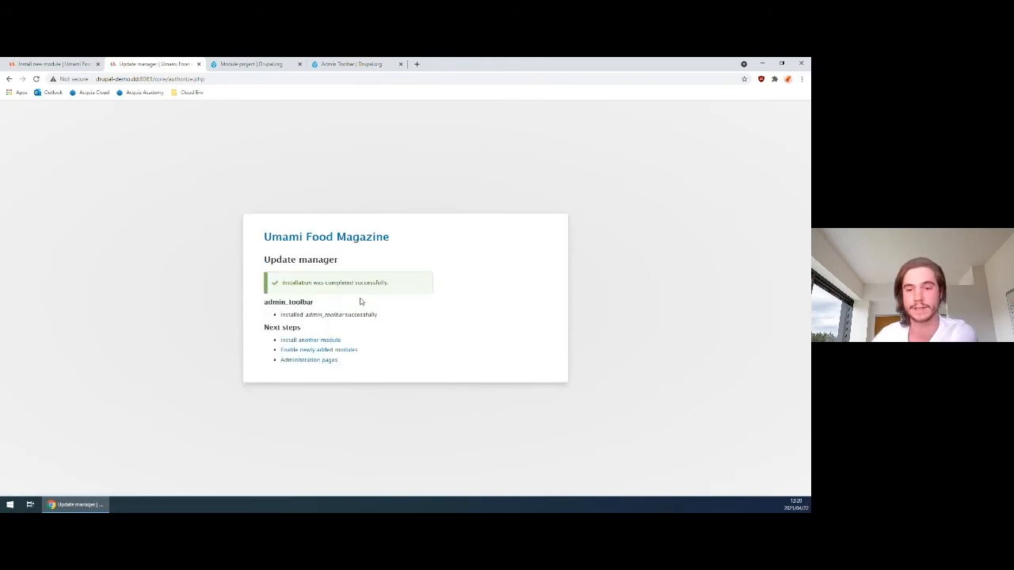
{"action": "mouse_move", "coordinate": [360, 338]}
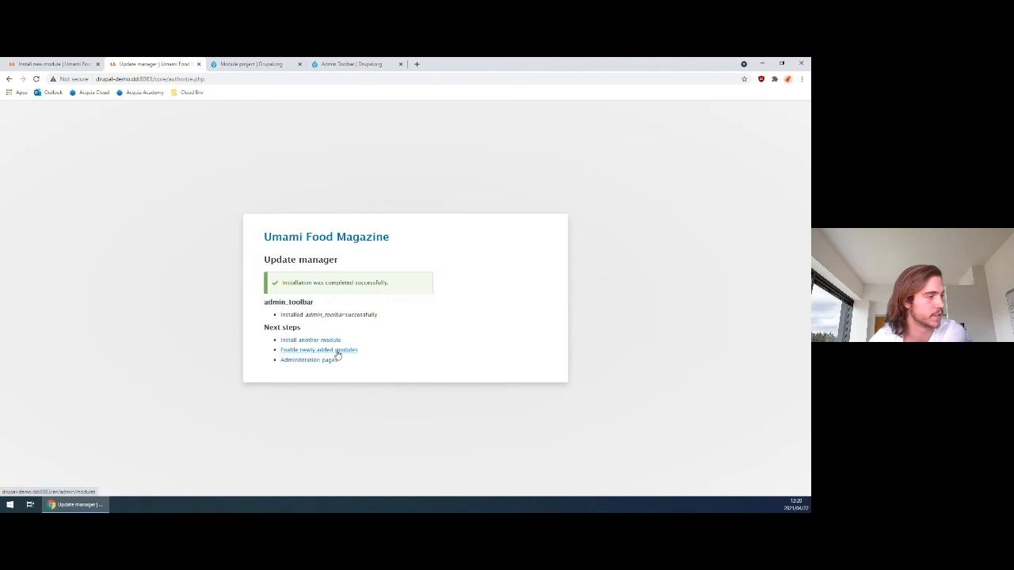
Enable the Admin Toolbar, Admin Toolbar Extra Tools and Admin Toolbar Search modules
{"action": "left_click", "coordinate": [319, 349]}
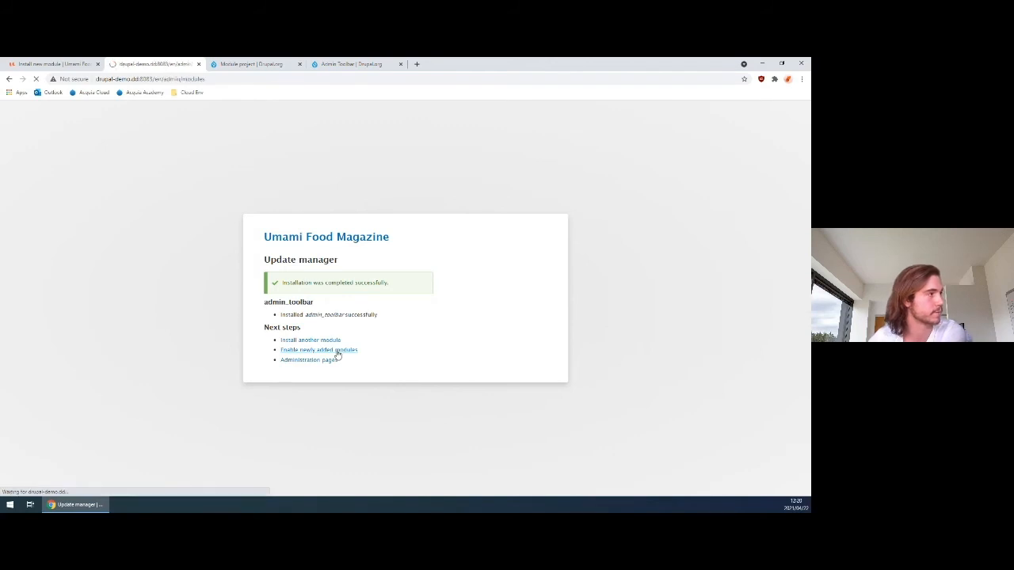
{"action": "left_click", "coordinate": [318, 350]}
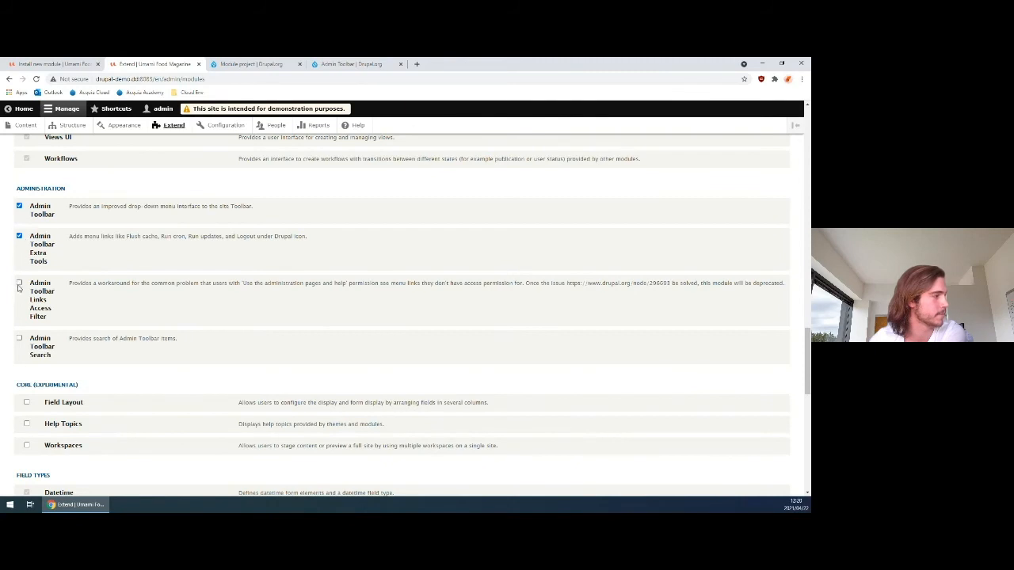
{"action": "left_click", "coordinate": [19, 338]}
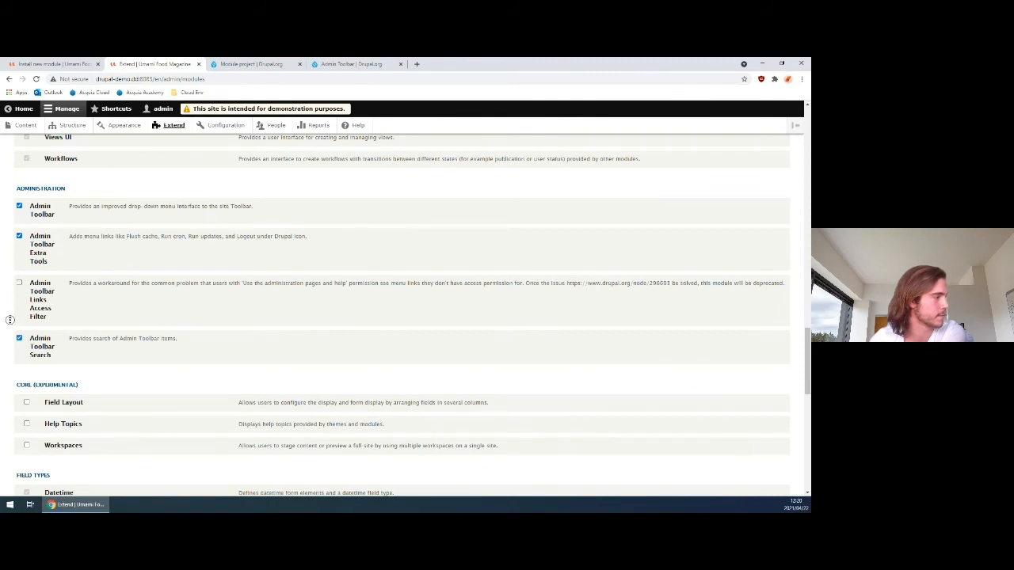
{"action": "scroll", "scroll_direction": "down", "scroll_amount": 3}
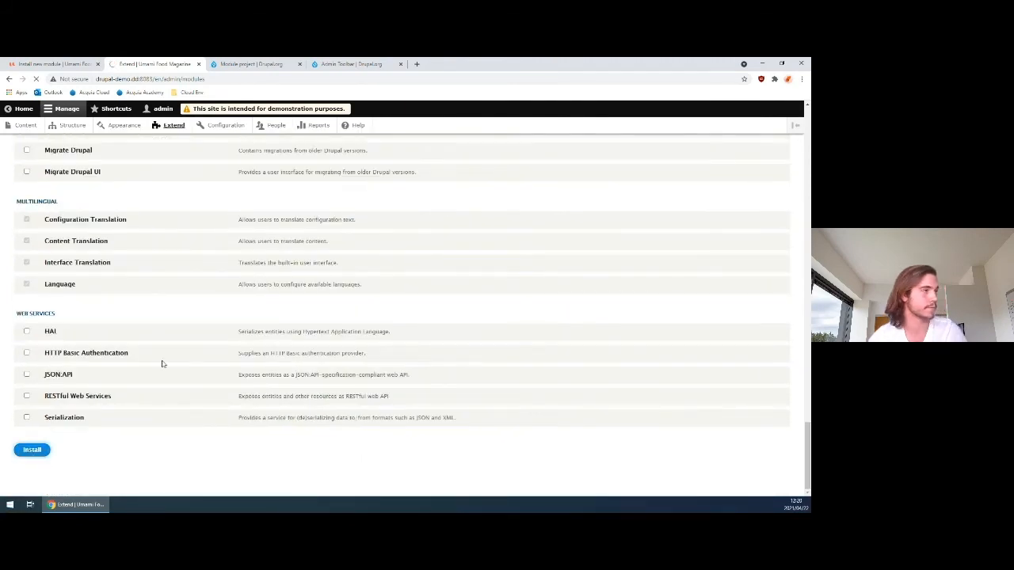
{"action": "mouse_move", "coordinate": [133, 328]}
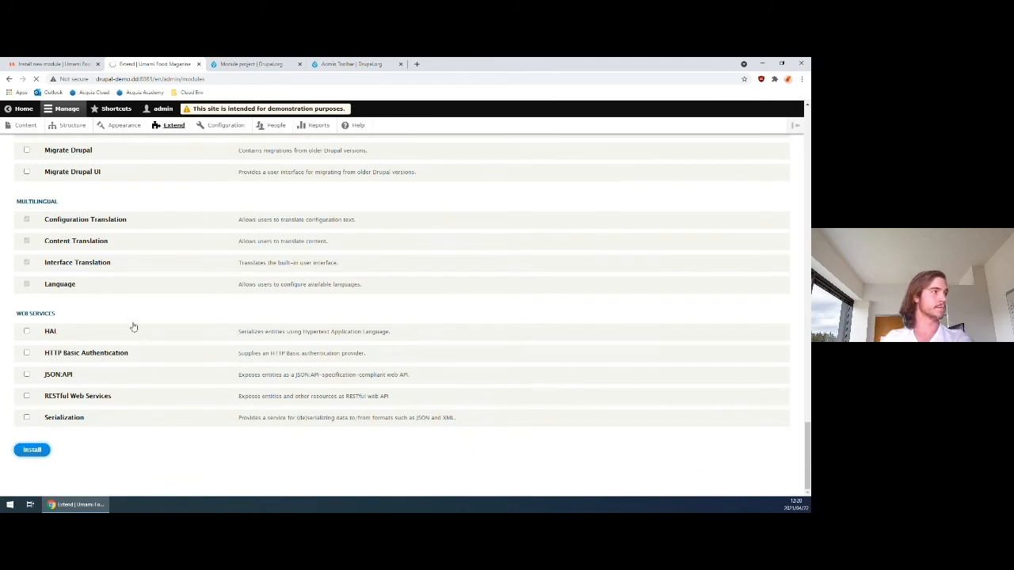
{"action": "left_click", "coordinate": [31, 450]}
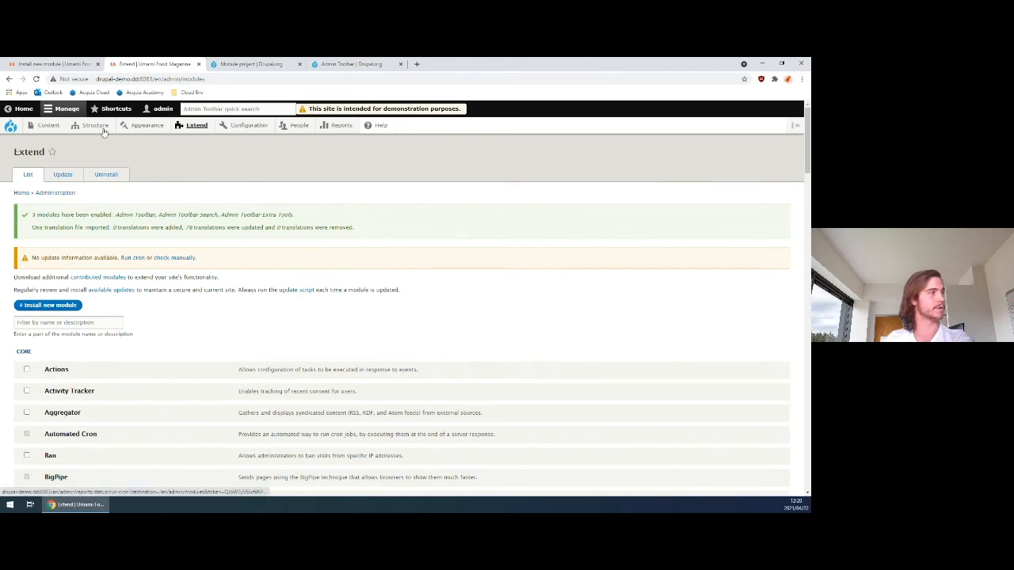
Return to the Umami front page from the other site tab
{"action": "left_click", "coordinate": [47, 305]}
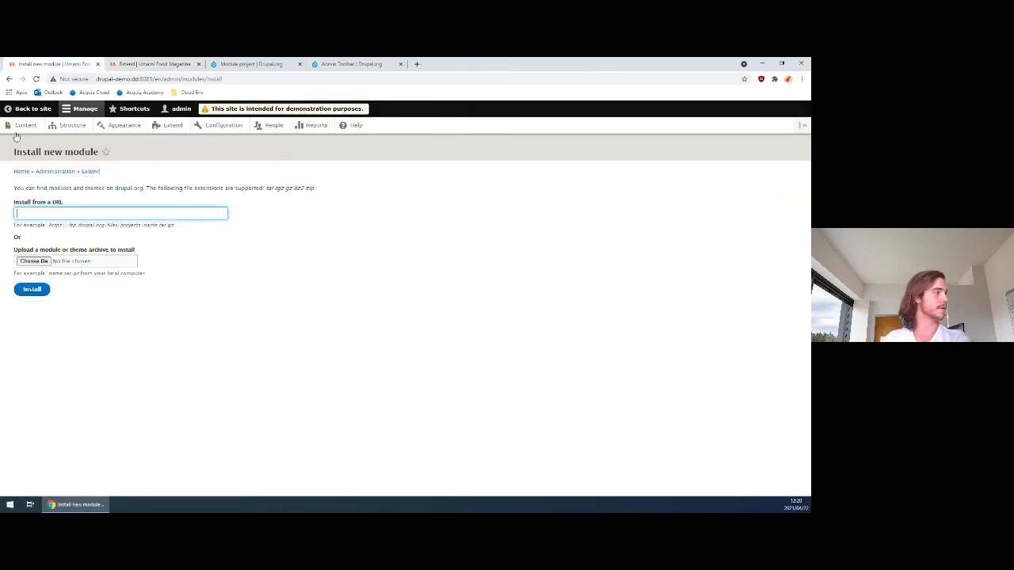
{"action": "left_click", "coordinate": [28, 108]}
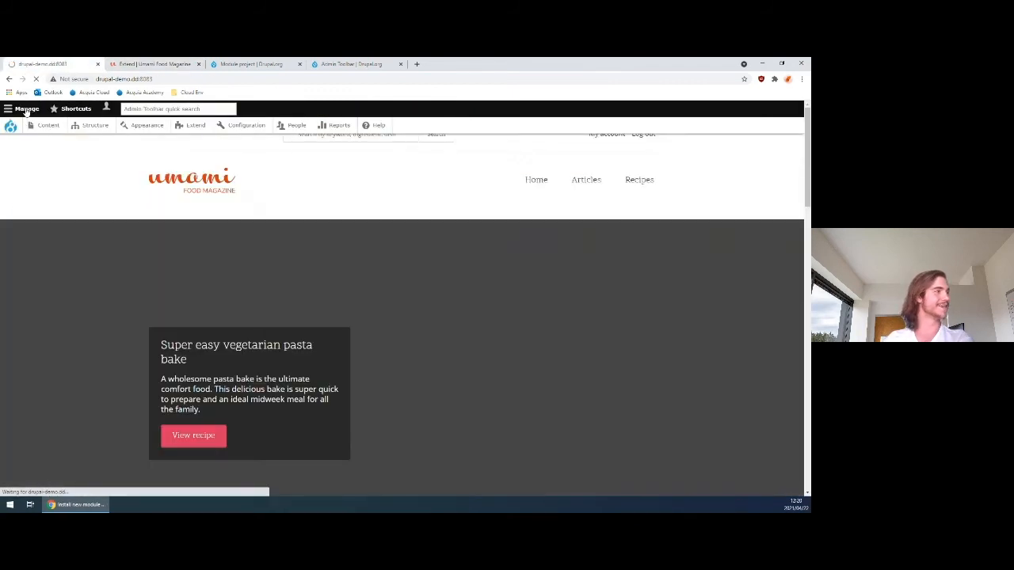
Open Manage > Content from the dropdown admin menu in a new tab
{"action": "left_click", "coordinate": [47, 125]}
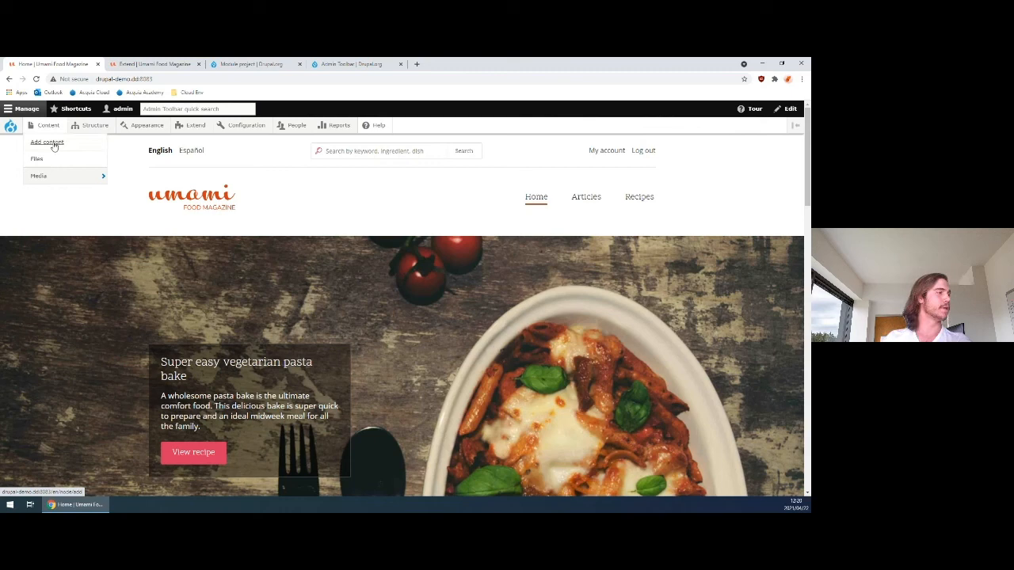
{"action": "left_click", "coordinate": [49, 125]}
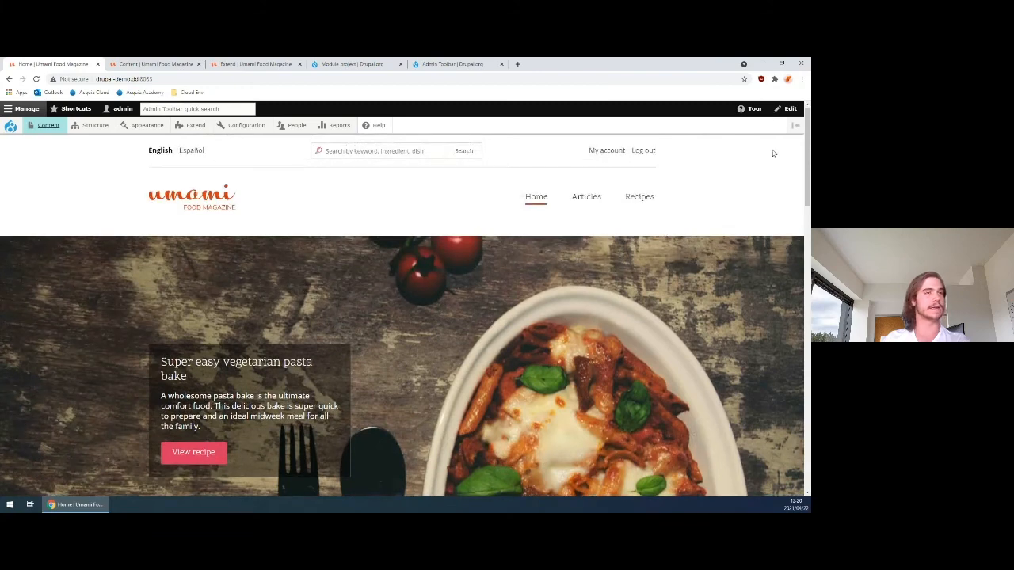
Quick edit the featured oatmeal article's title to 'Give your oatmeal' and save
{"action": "scroll", "scroll_direction": "down", "scroll_amount": 3}
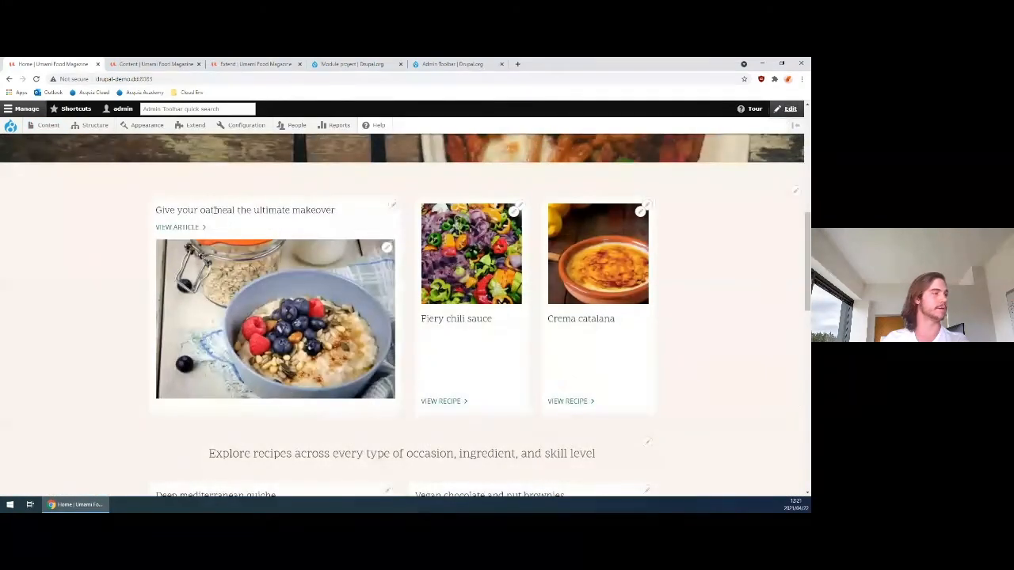
{"action": "left_click", "coordinate": [393, 206]}
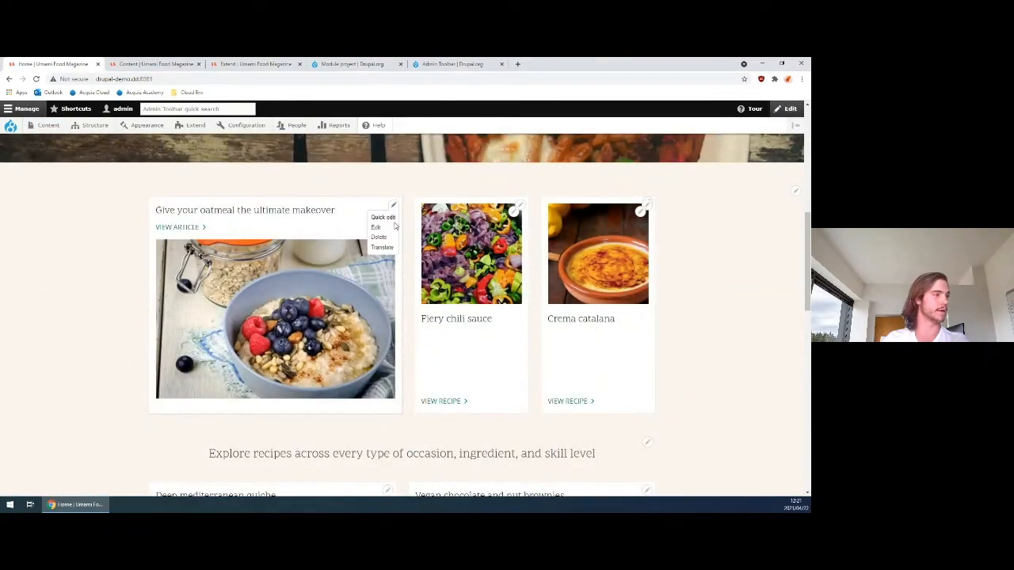
{"action": "left_click", "coordinate": [383, 218]}
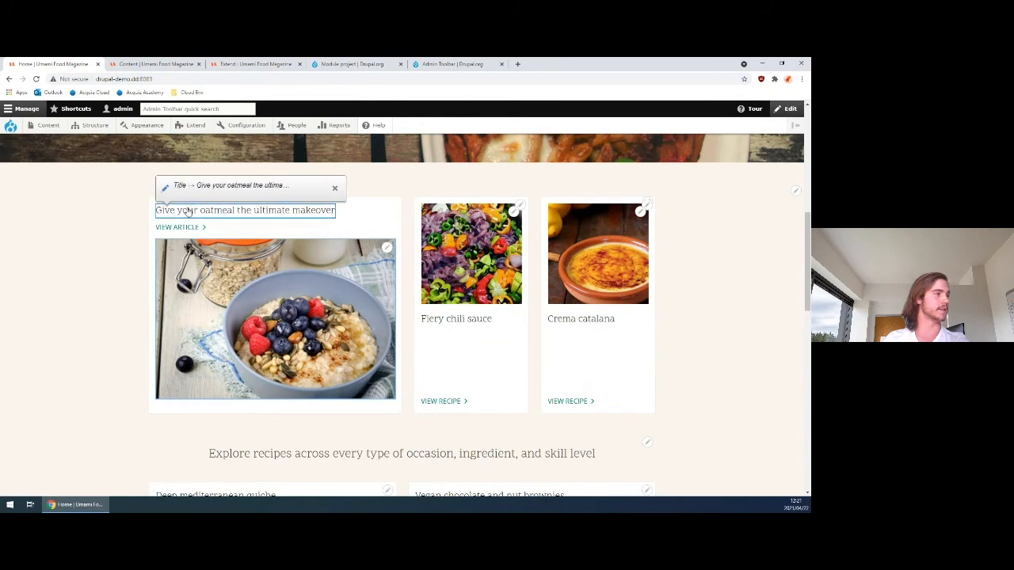
{"action": "double_click", "coordinate": [313, 209]}
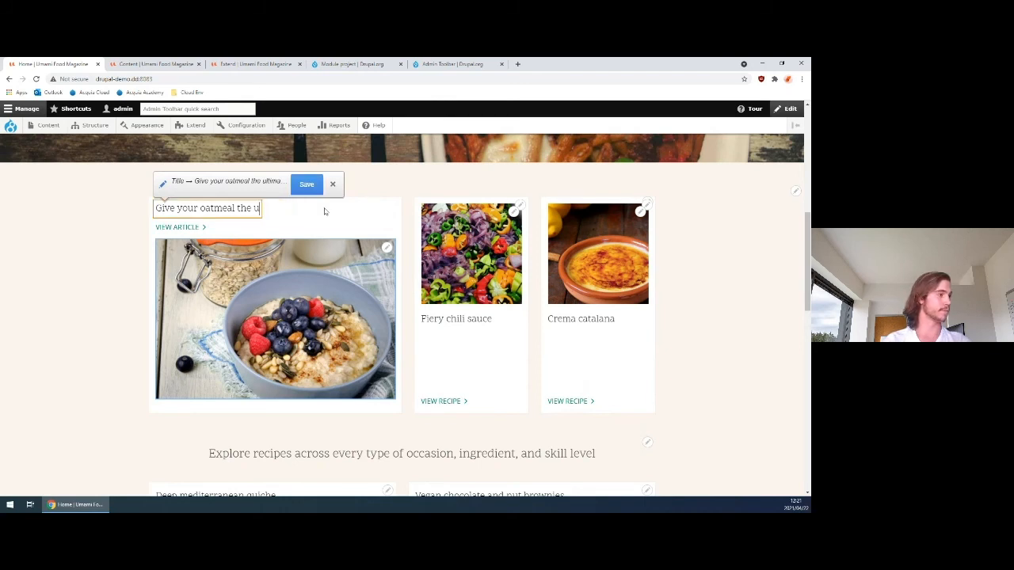
{"action": "key", "text": "Backspace"}
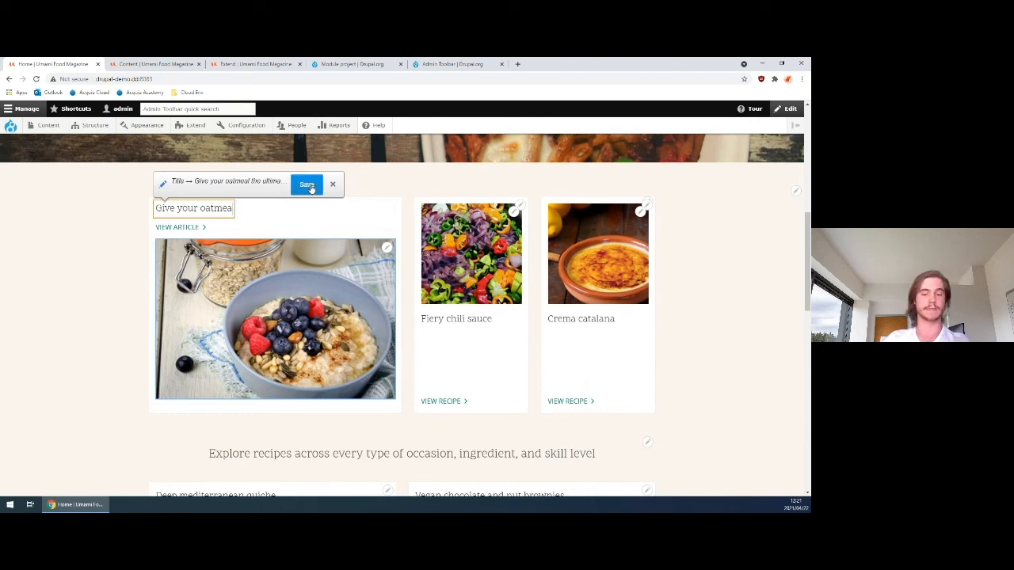
{"action": "left_click", "coordinate": [306, 185]}
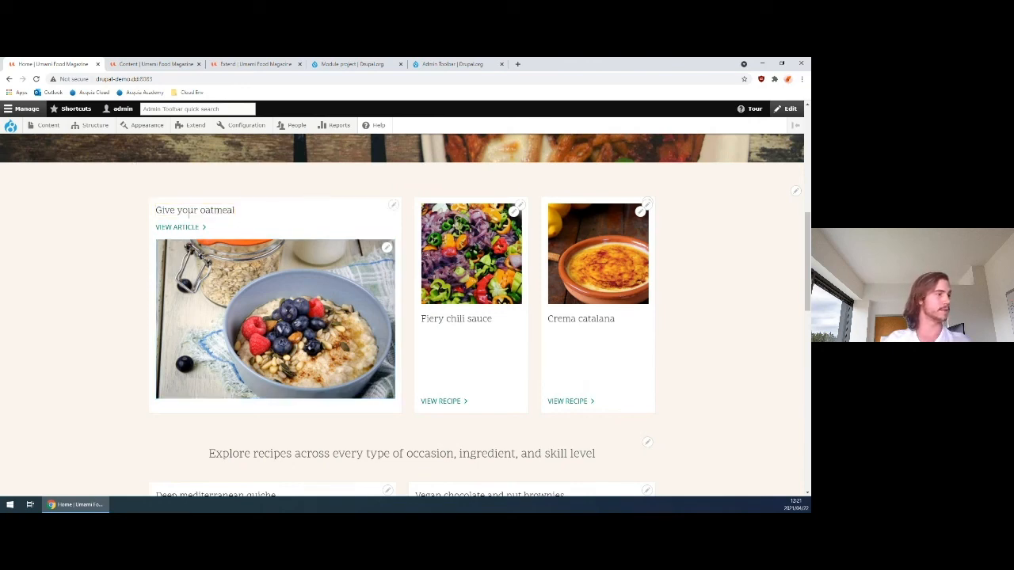
{"action": "left_click", "coordinate": [48, 125]}
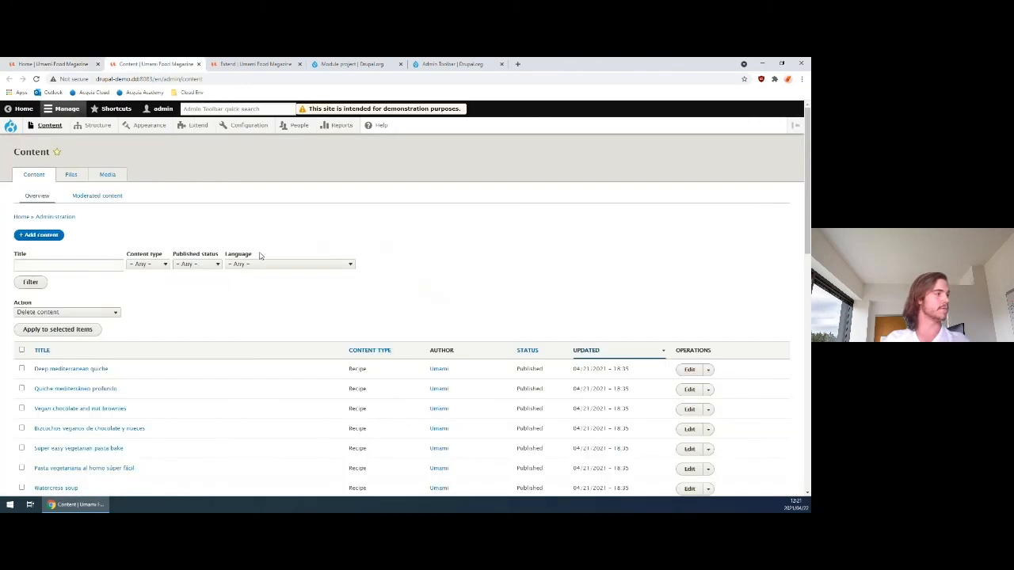
Open the Add content Recipe form in a new tab from the toolbar dropdown
{"action": "scroll", "scroll_direction": "down", "scroll_amount": 3}
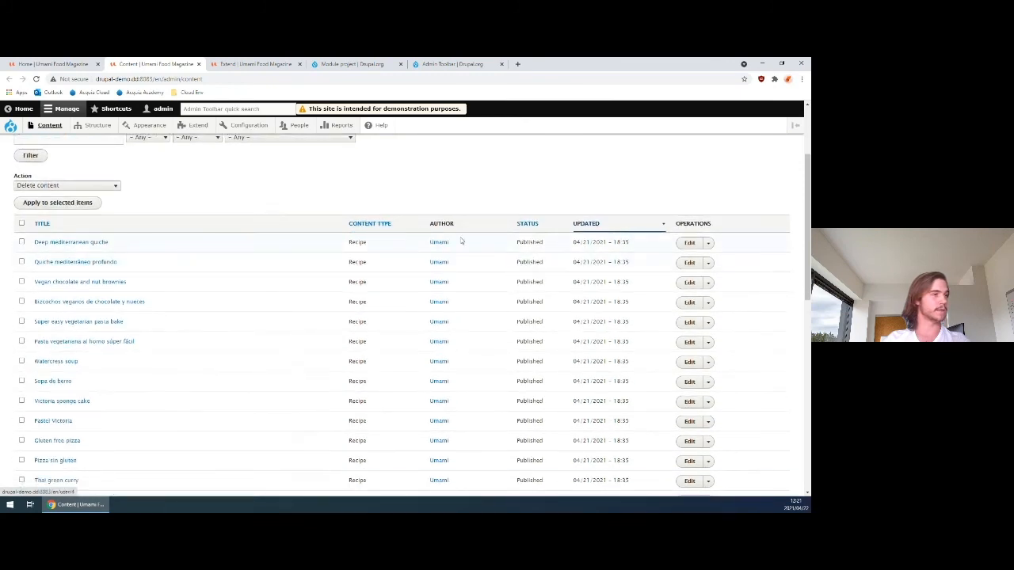
{"action": "scroll", "scroll_direction": "up", "scroll_amount": 3}
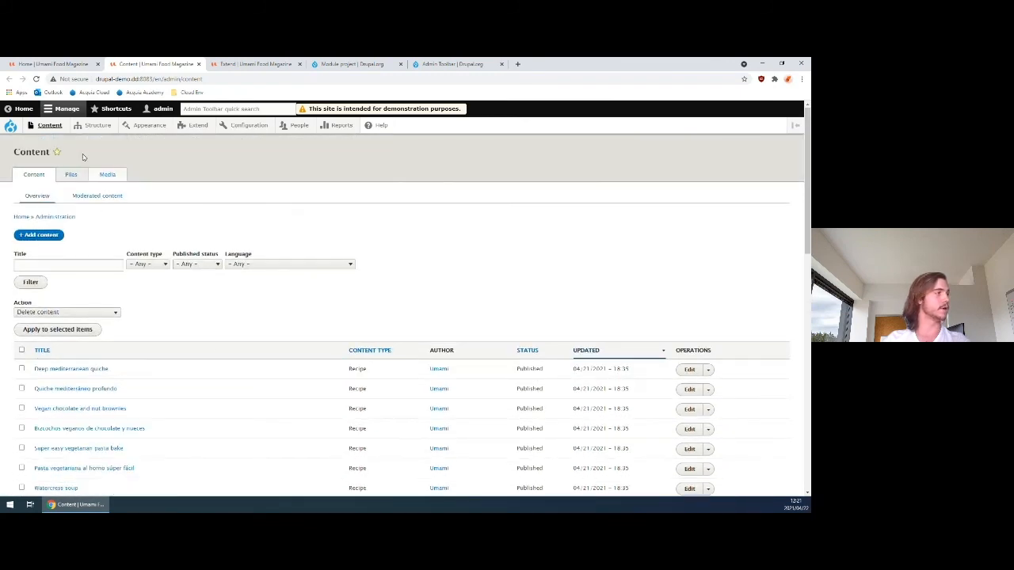
{"action": "left_click", "coordinate": [49, 125]}
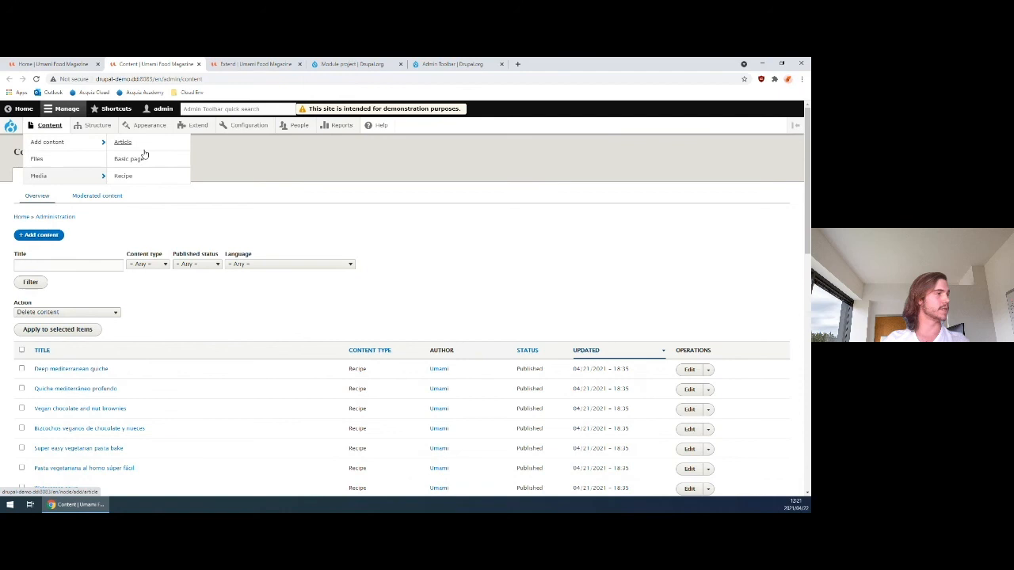
{"action": "left_click", "coordinate": [124, 176]}
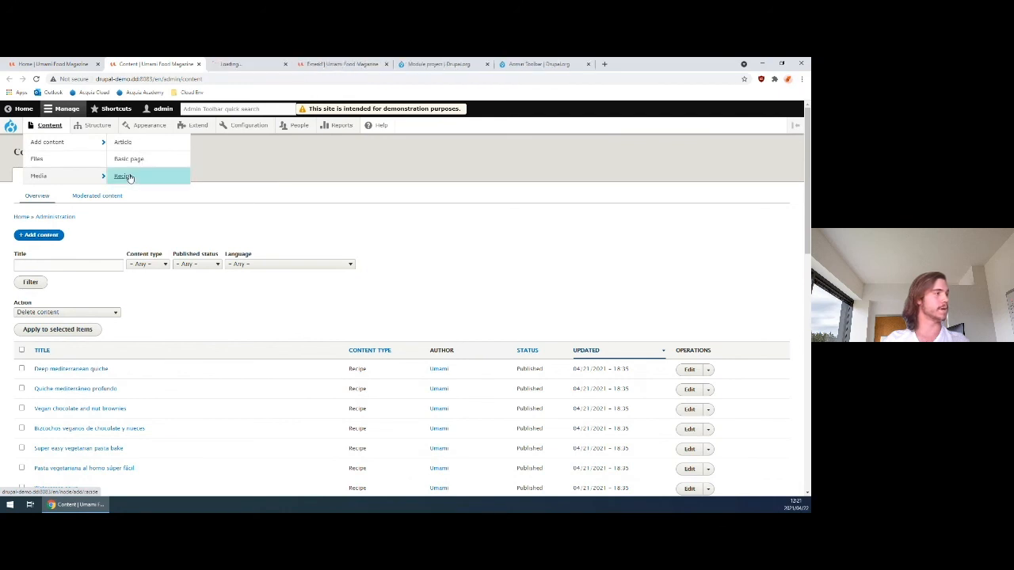
{"action": "left_click", "coordinate": [98, 125]}
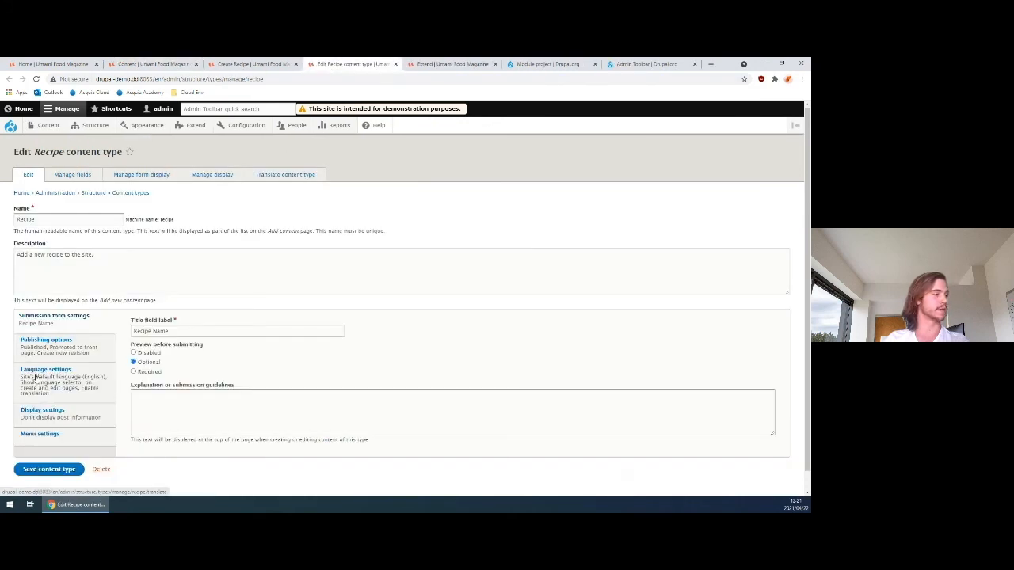
Review Recipe's Manage fields, Manage form display and Manage display pages, then return home
{"action": "left_click", "coordinate": [72, 174]}
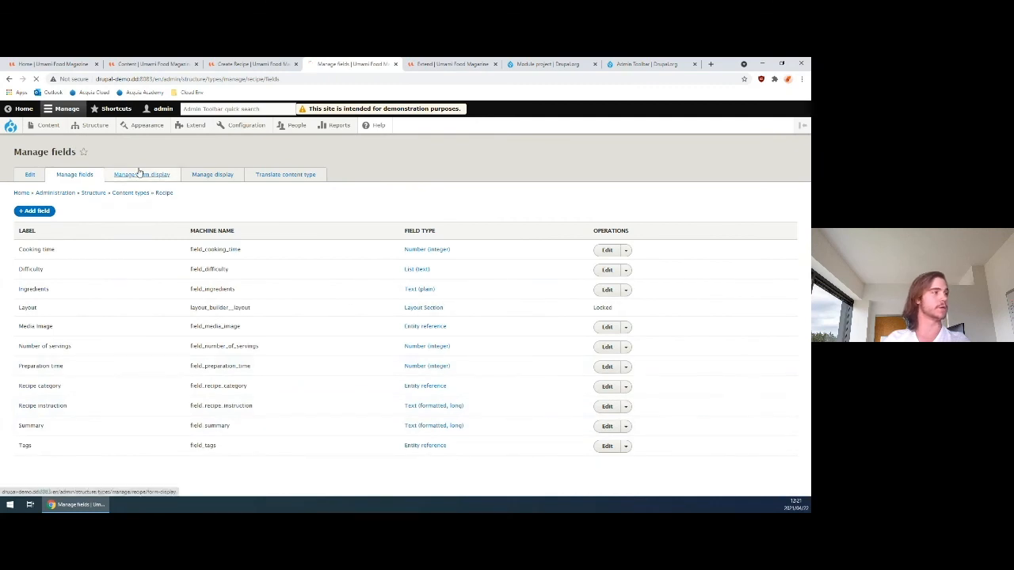
{"action": "left_click", "coordinate": [141, 174]}
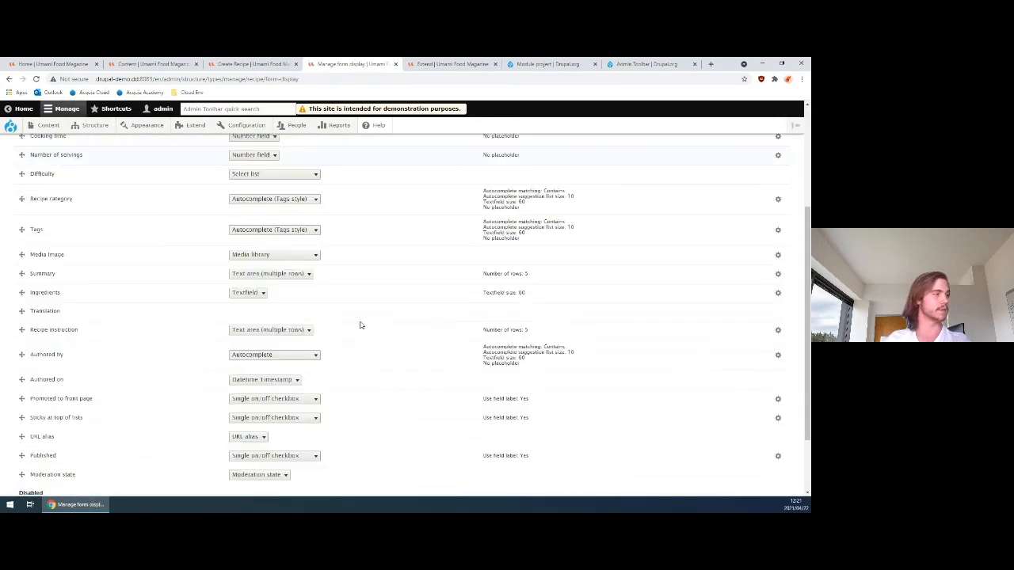
{"action": "scroll", "scroll_direction": "up", "scroll_amount": 3}
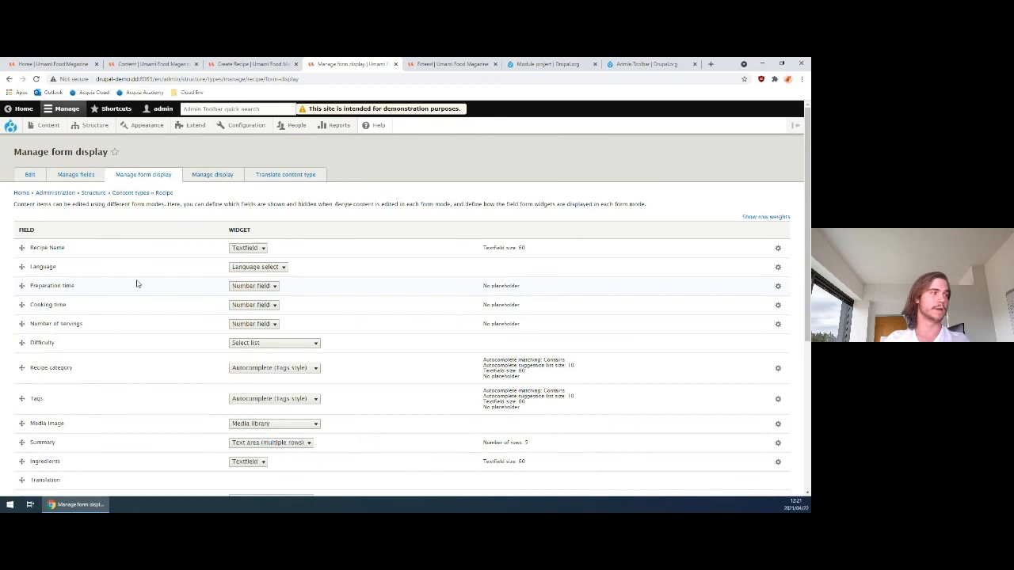
{"action": "mouse_move", "coordinate": [40, 356]}
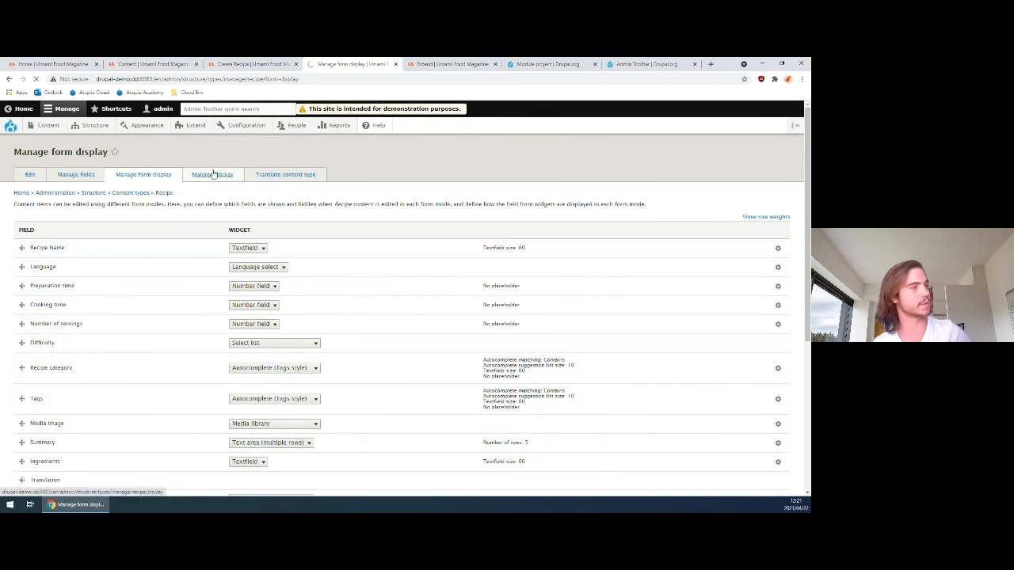
{"action": "left_click", "coordinate": [213, 175]}
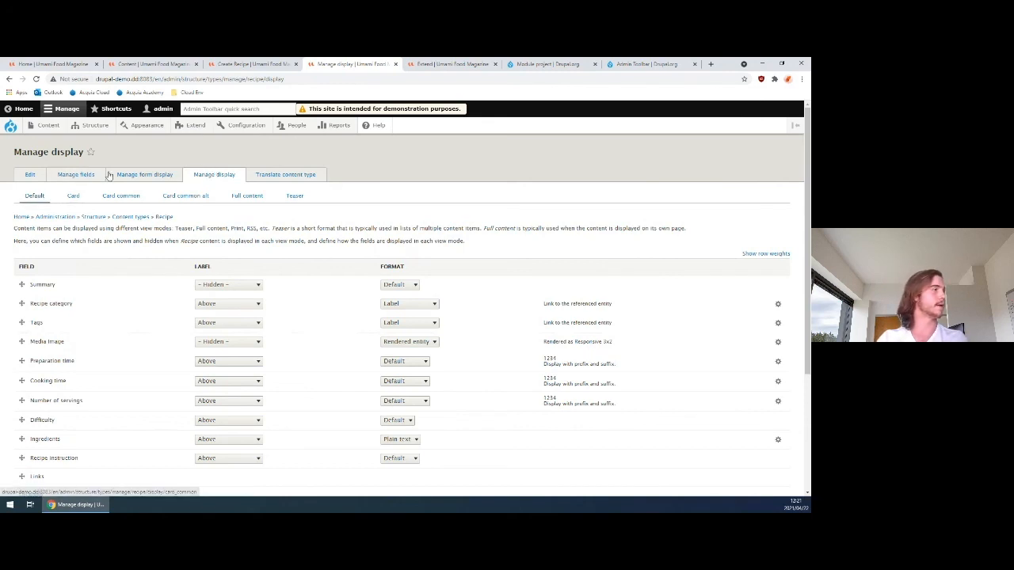
{"action": "left_click", "coordinate": [52, 63]}
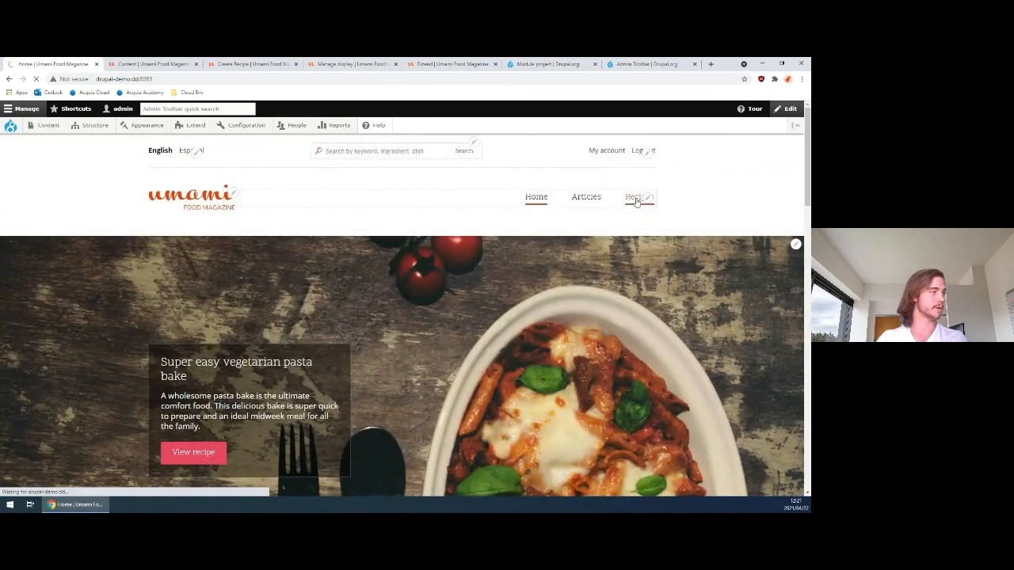
Browse the Recipes listing, then view the Recipe content type's Card view mode display settings
{"action": "left_click", "coordinate": [636, 197]}
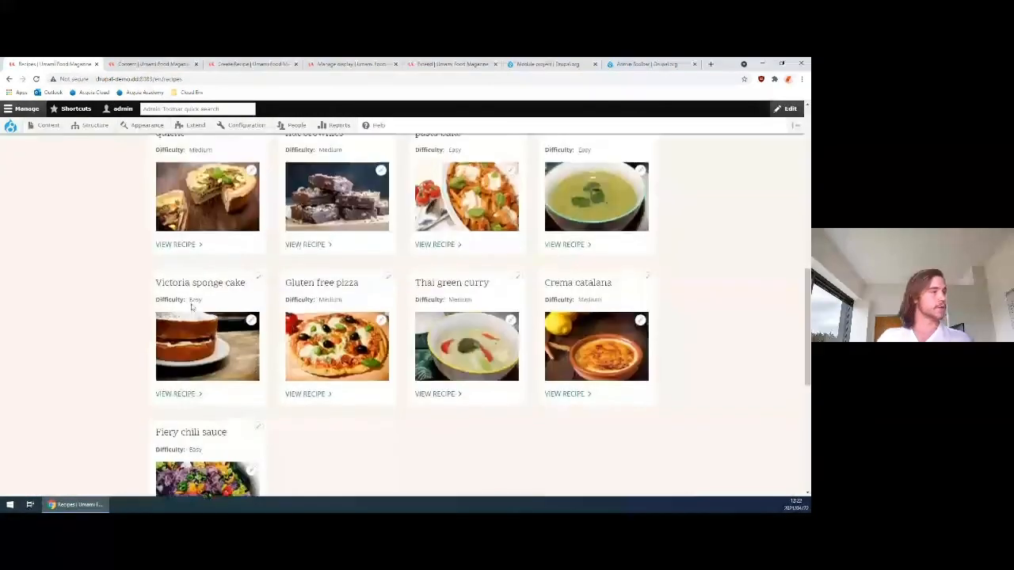
{"action": "scroll", "scroll_direction": "up", "scroll_amount": 3}
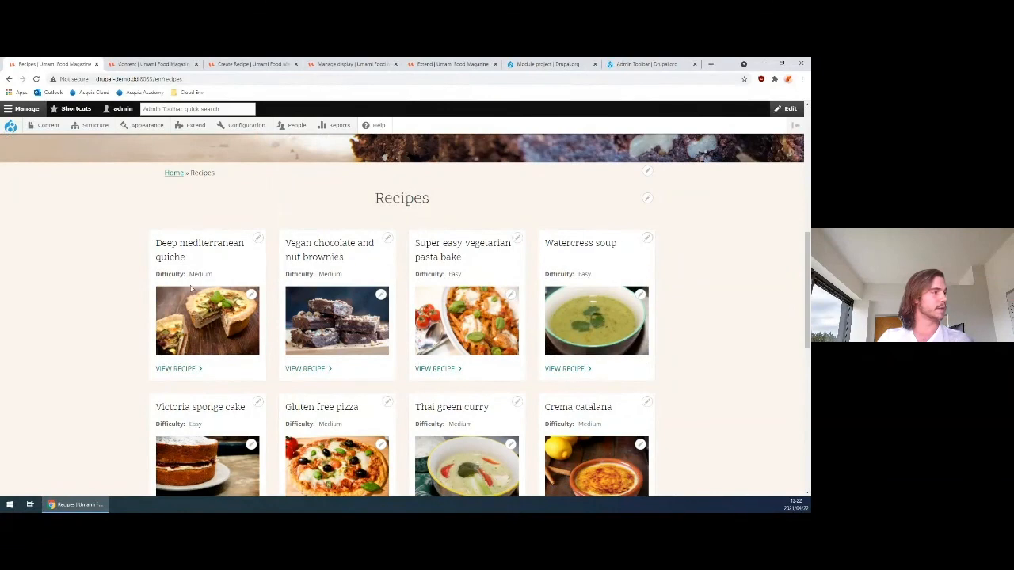
{"action": "left_click", "coordinate": [149, 63]}
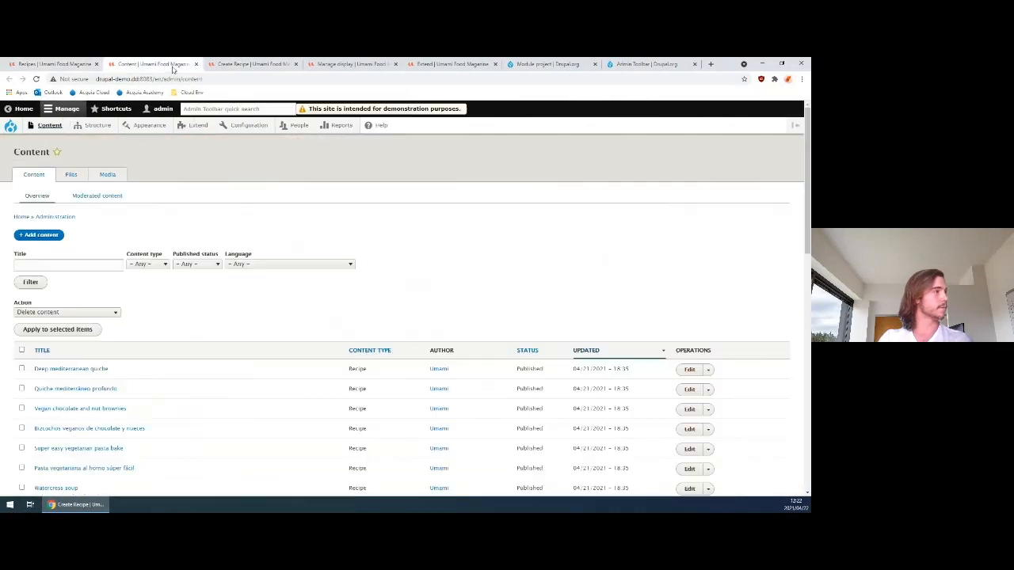
{"action": "left_click", "coordinate": [353, 64]}
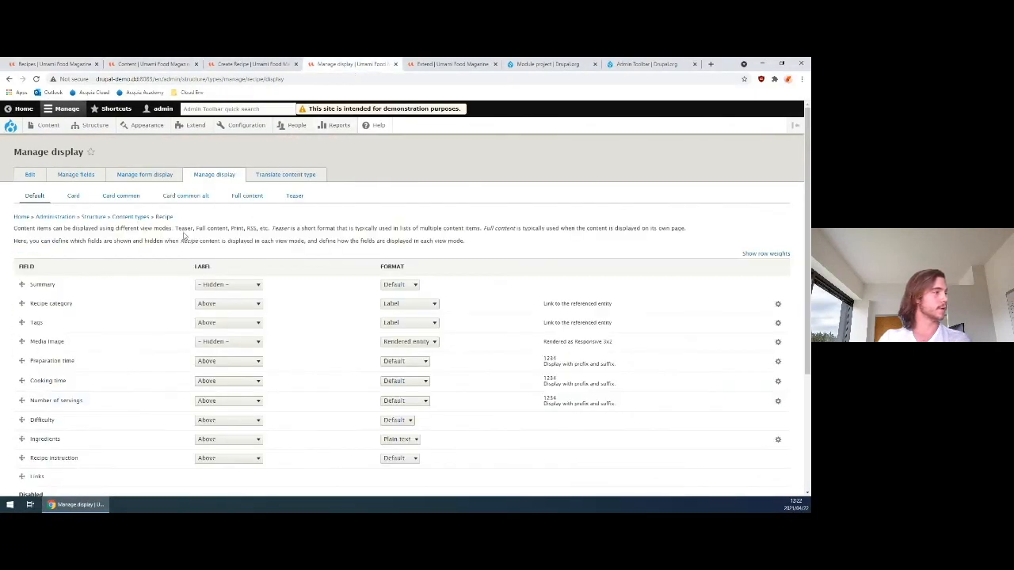
{"action": "left_click", "coordinate": [73, 196]}
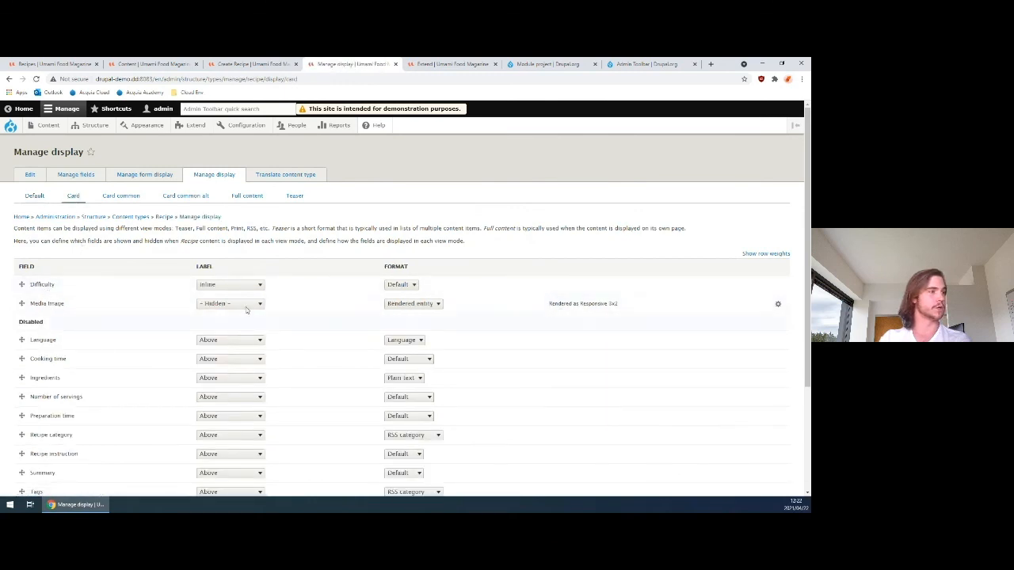
Return to the Recipes listing and open the Deep mediterranean quiche recipe
{"action": "left_click", "coordinate": [154, 64]}
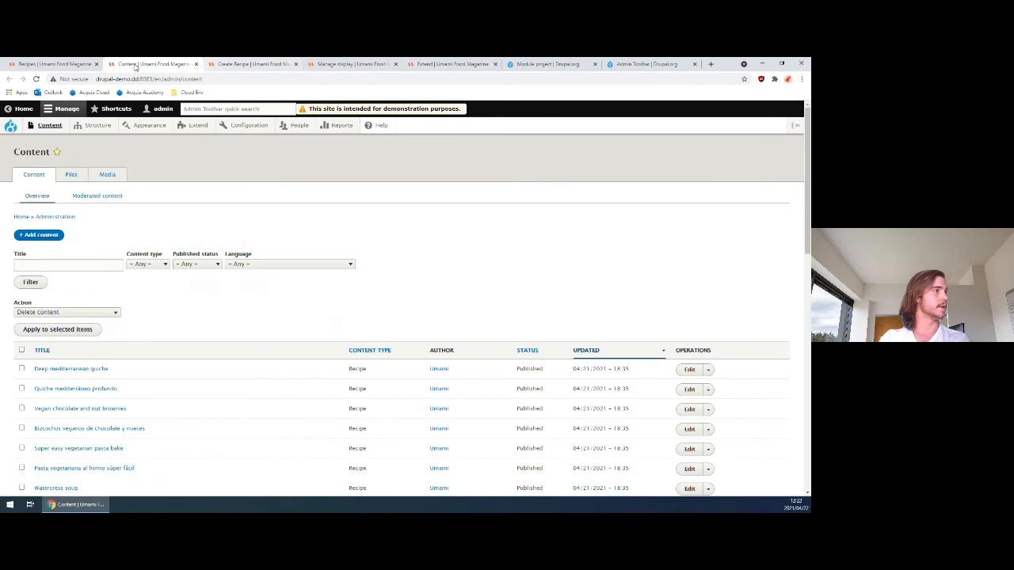
{"action": "left_click", "coordinate": [48, 63]}
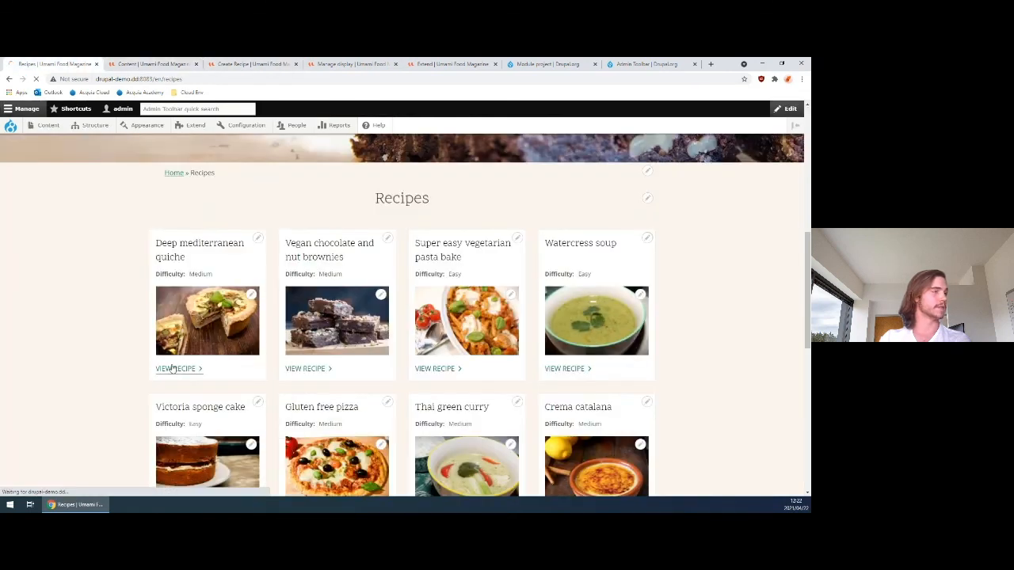
{"action": "left_click", "coordinate": [175, 368]}
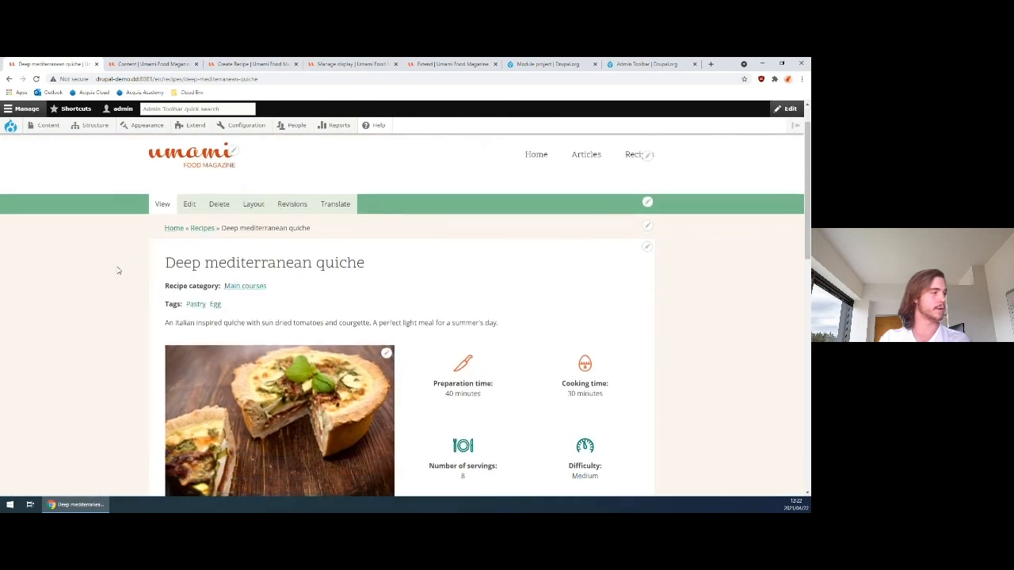
{"action": "scroll", "scroll_direction": "down", "scroll_amount": 3}
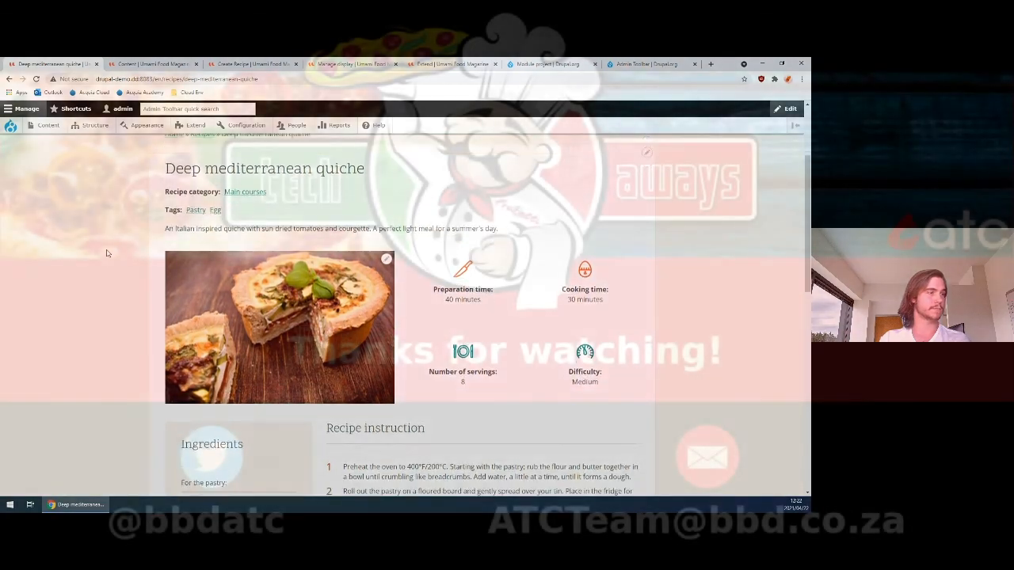
{"action": "scroll", "scroll_direction": "down", "scroll_amount": 3}
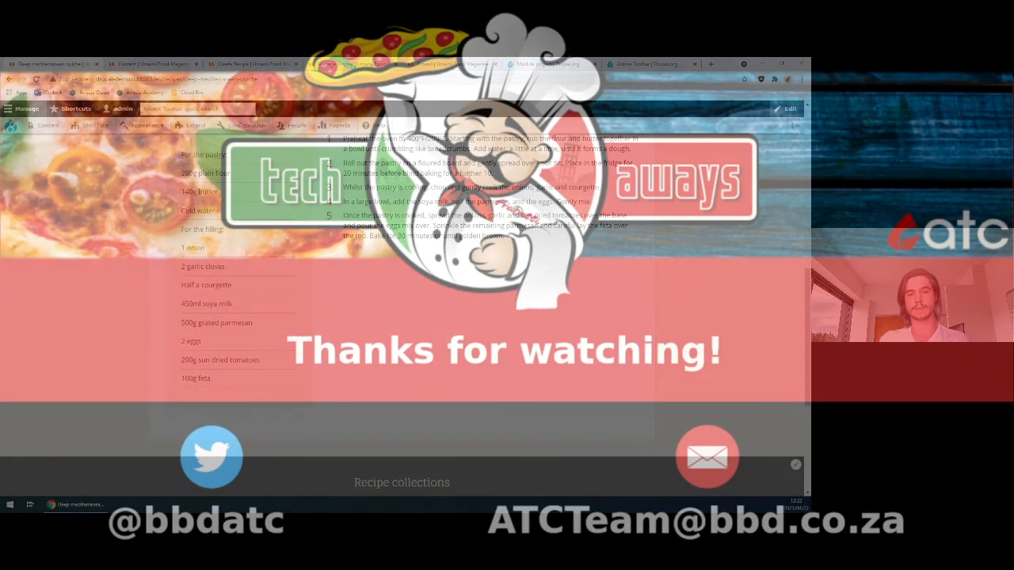